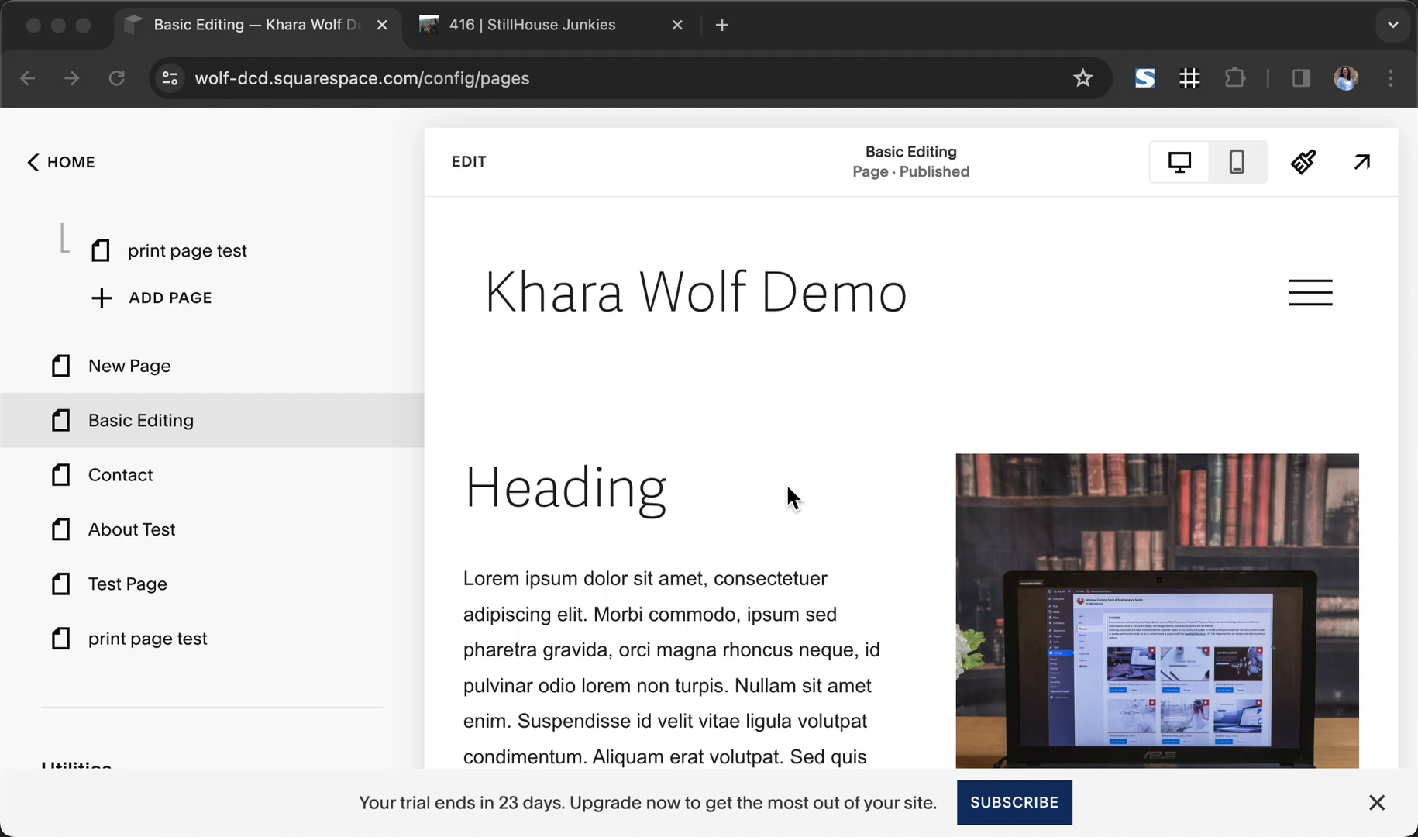
{"action": "mouse_move", "coordinate": [600, 166]}
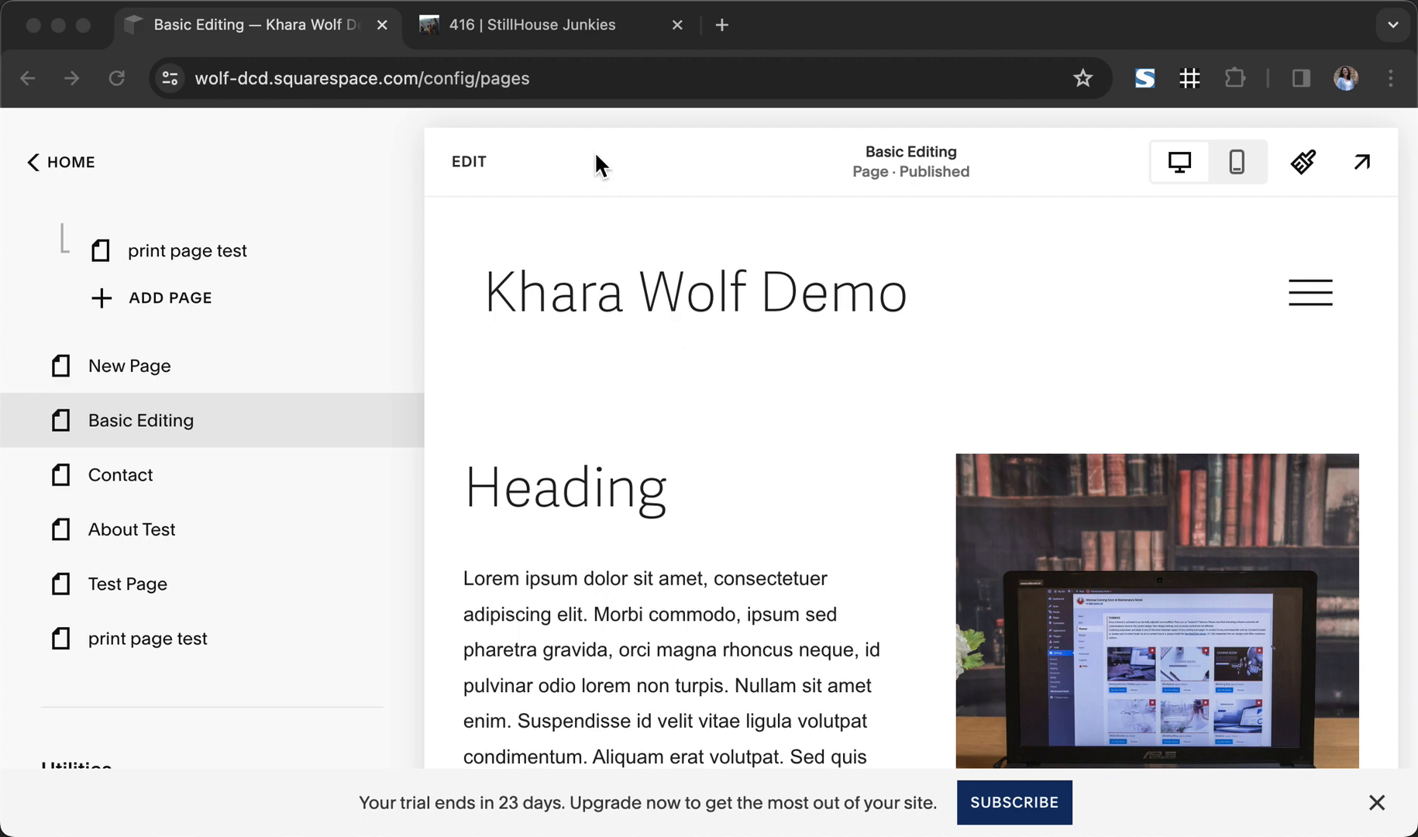
Open the Share / Embed options on the Bandcamp page for the track '416'.
{"action": "left_click", "coordinate": [543, 25]}
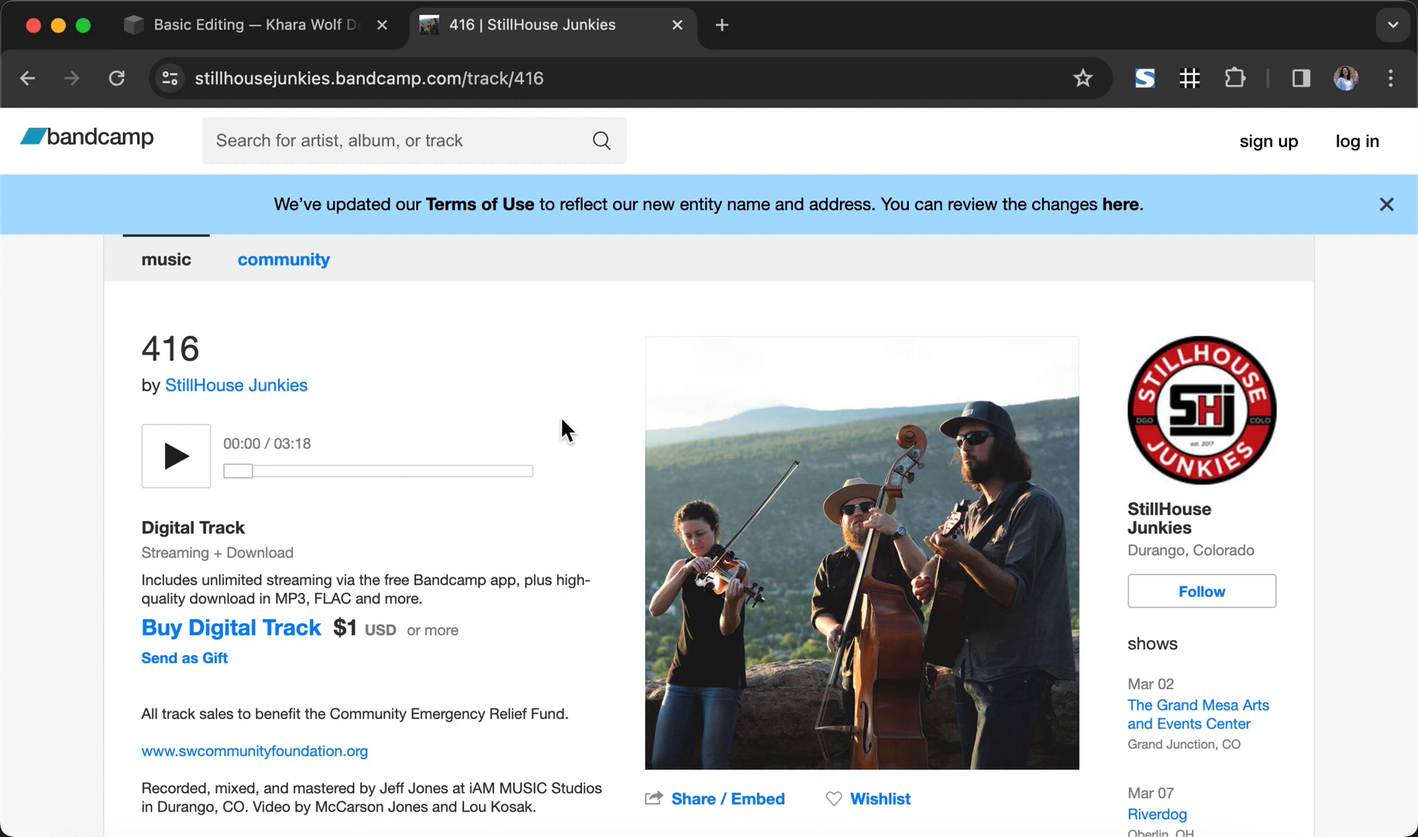
{"action": "scroll", "scroll_direction": "down", "scroll_amount": 3}
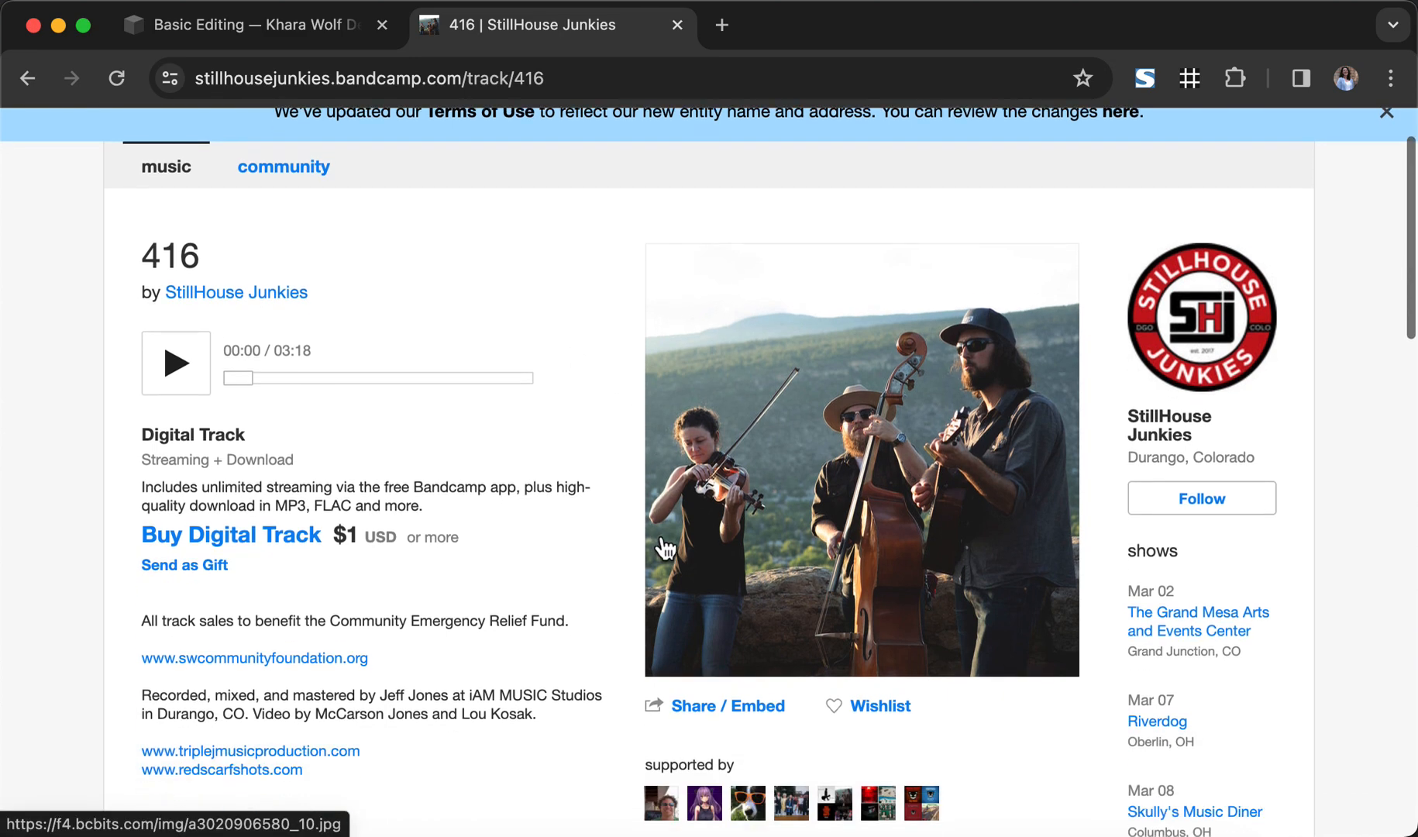
{"action": "scroll", "scroll_direction": "down", "scroll_amount": 3}
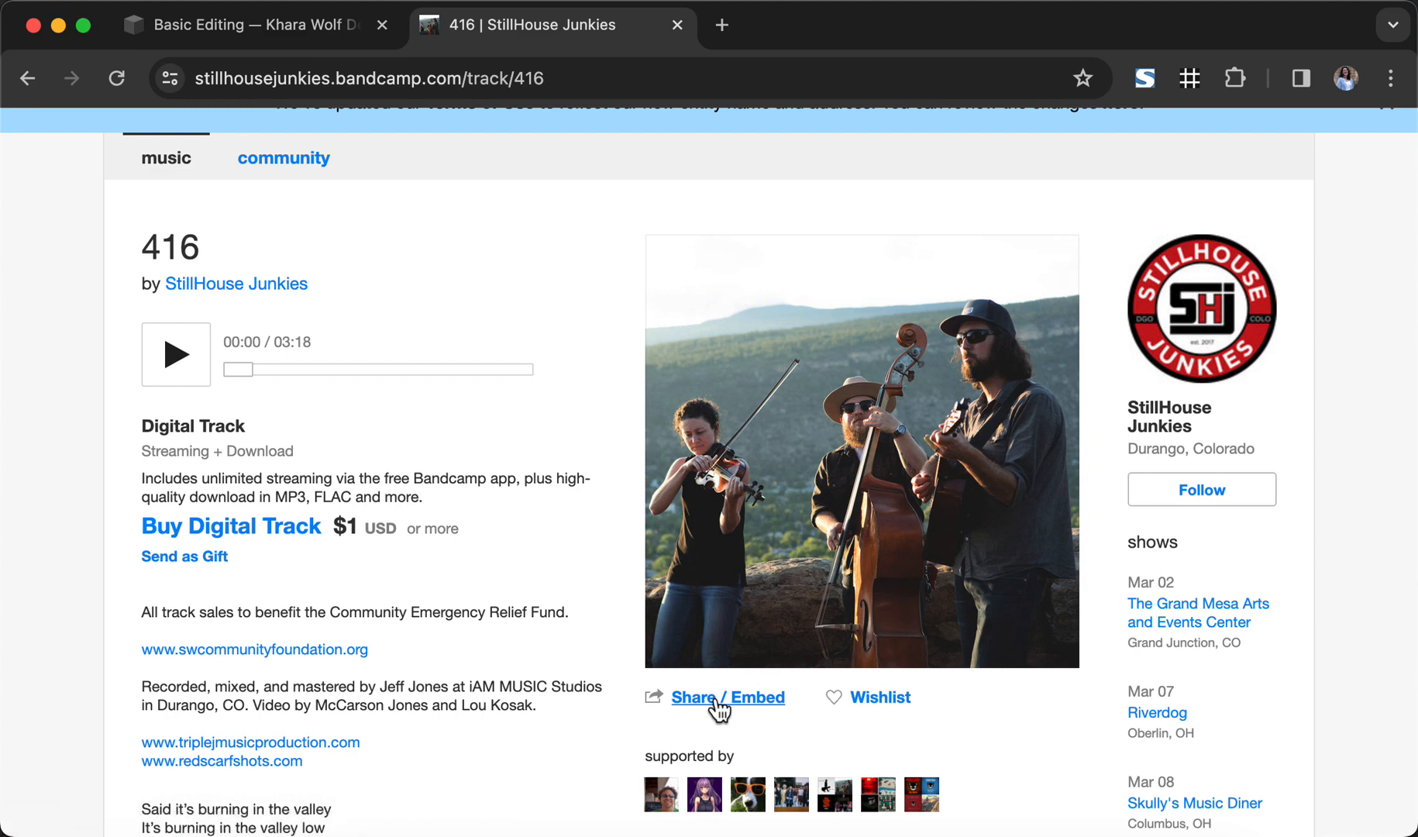
{"action": "left_click", "coordinate": [729, 697]}
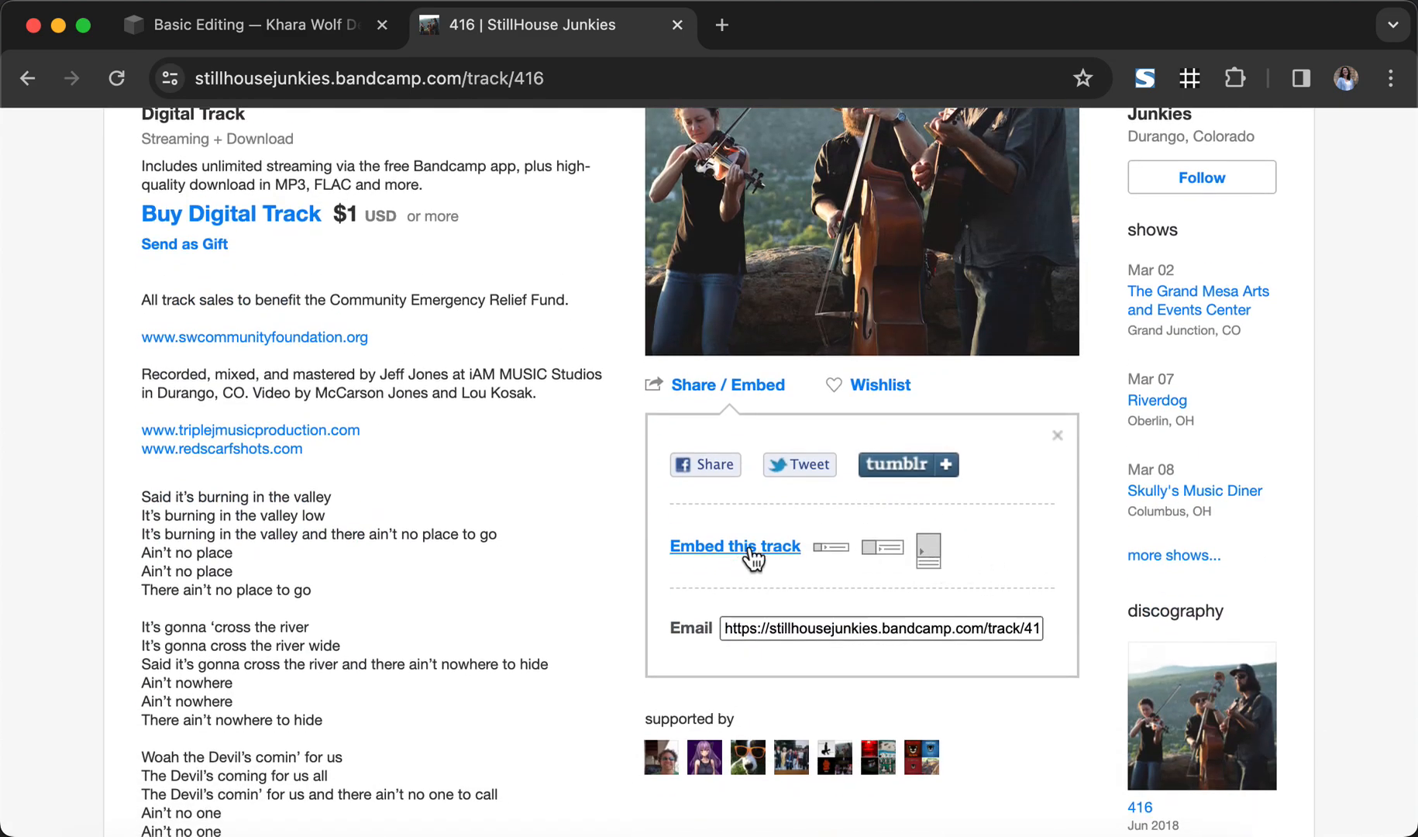
Choose Embed this track for '416' and adjust the player colours.
{"action": "left_click", "coordinate": [735, 546]}
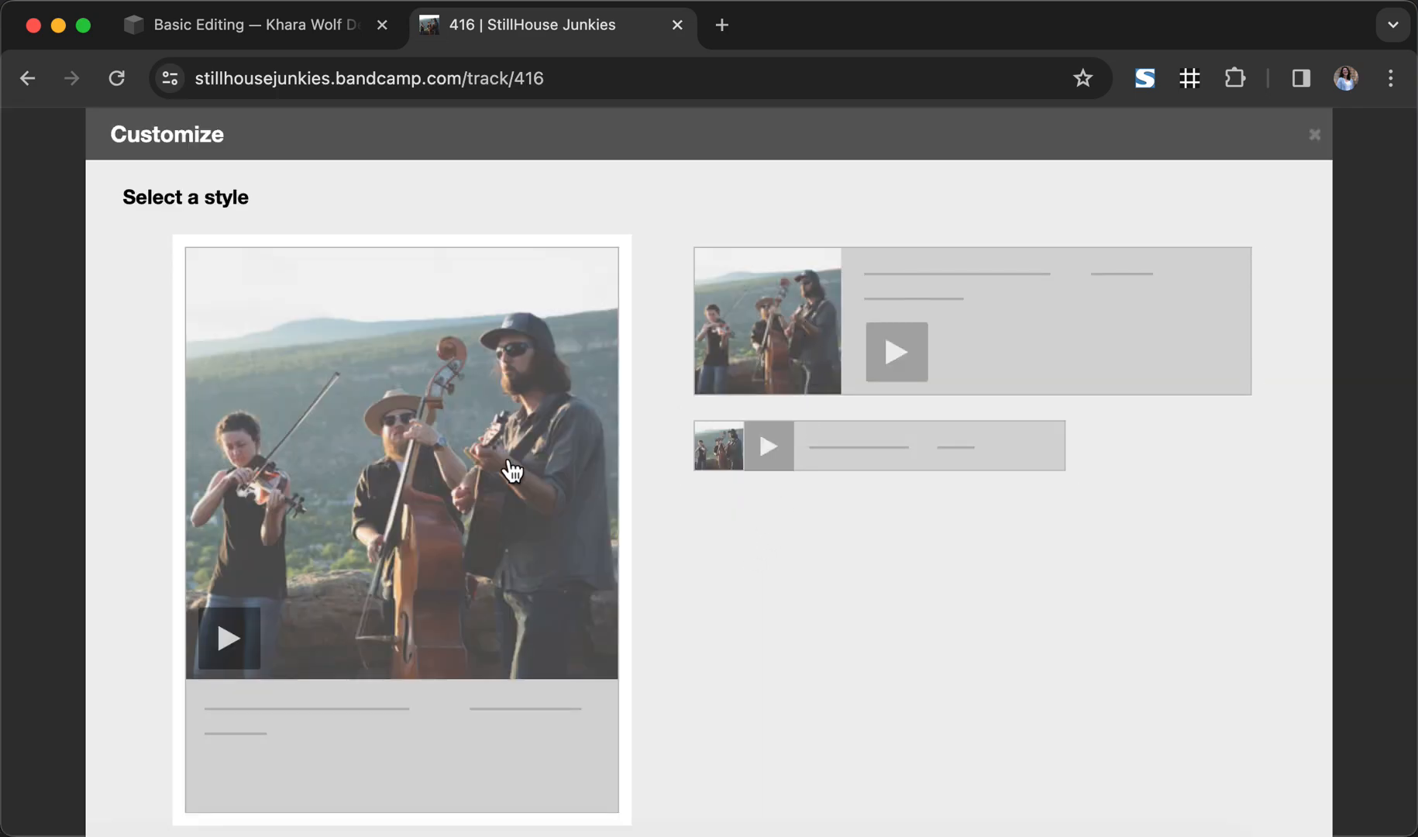
{"action": "mouse_move", "coordinate": [476, 447]}
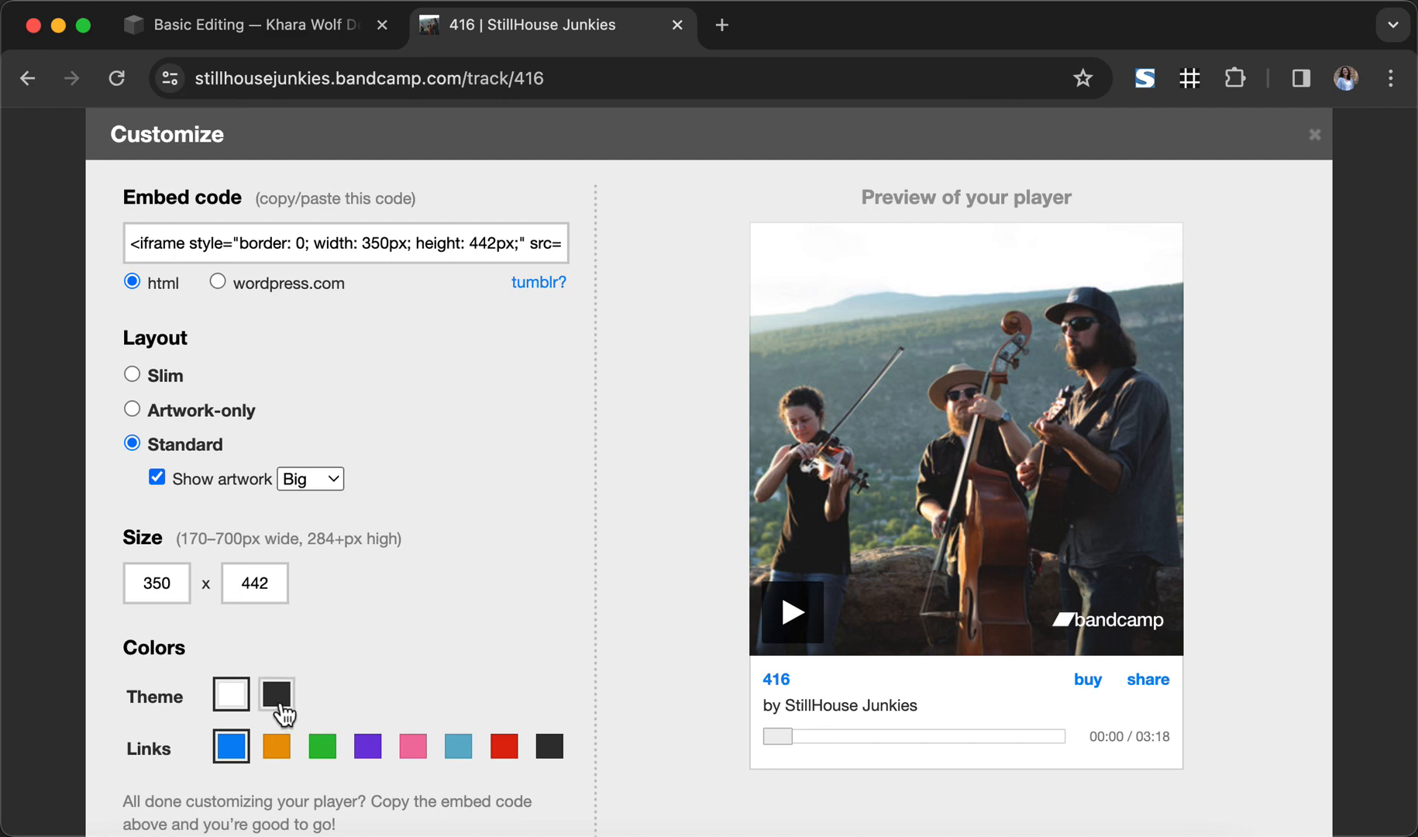
{"action": "left_click", "coordinate": [548, 746]}
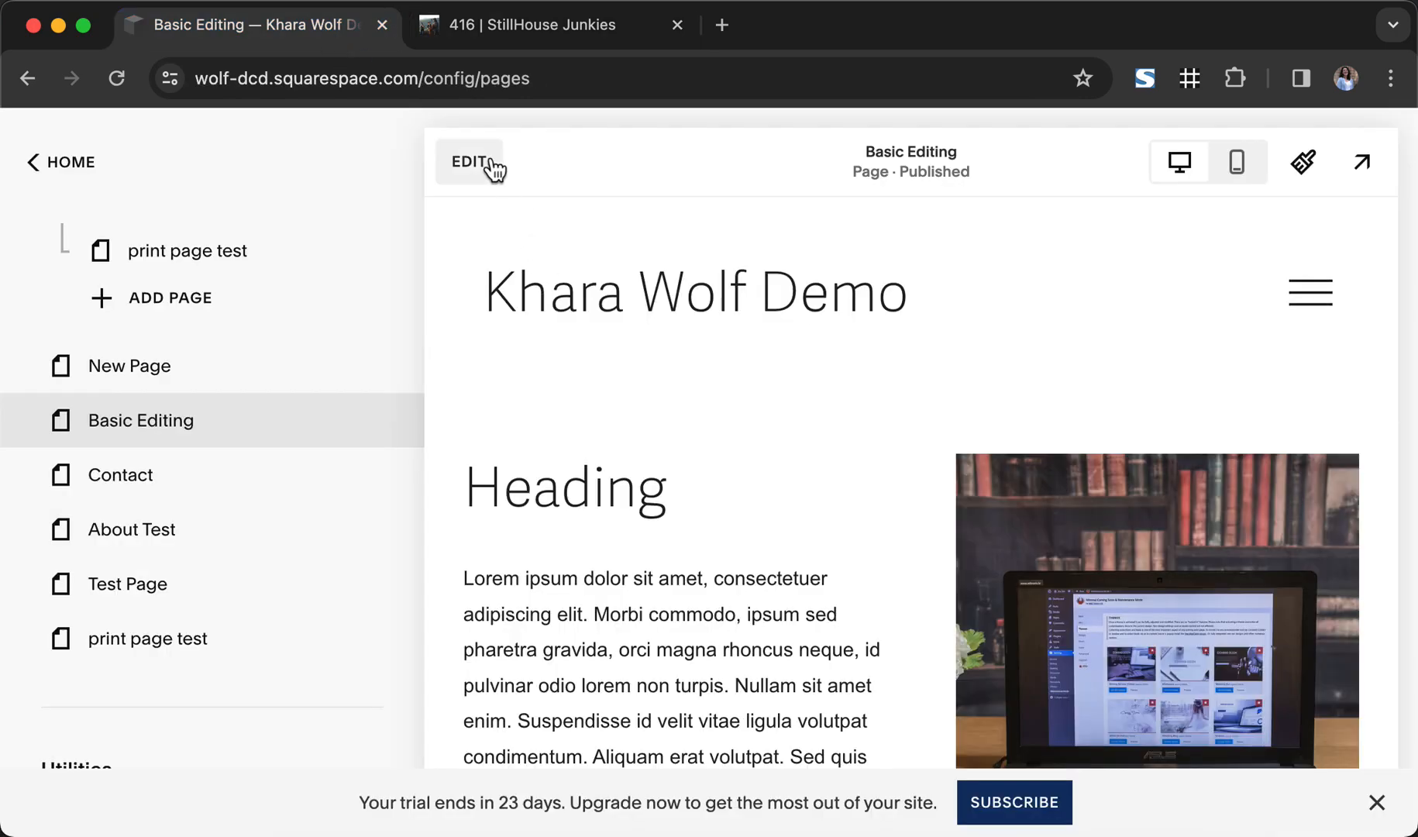
Edit the Basic Editing page and insert an Embed block, searching 'embe'.
{"action": "left_click", "coordinate": [469, 162]}
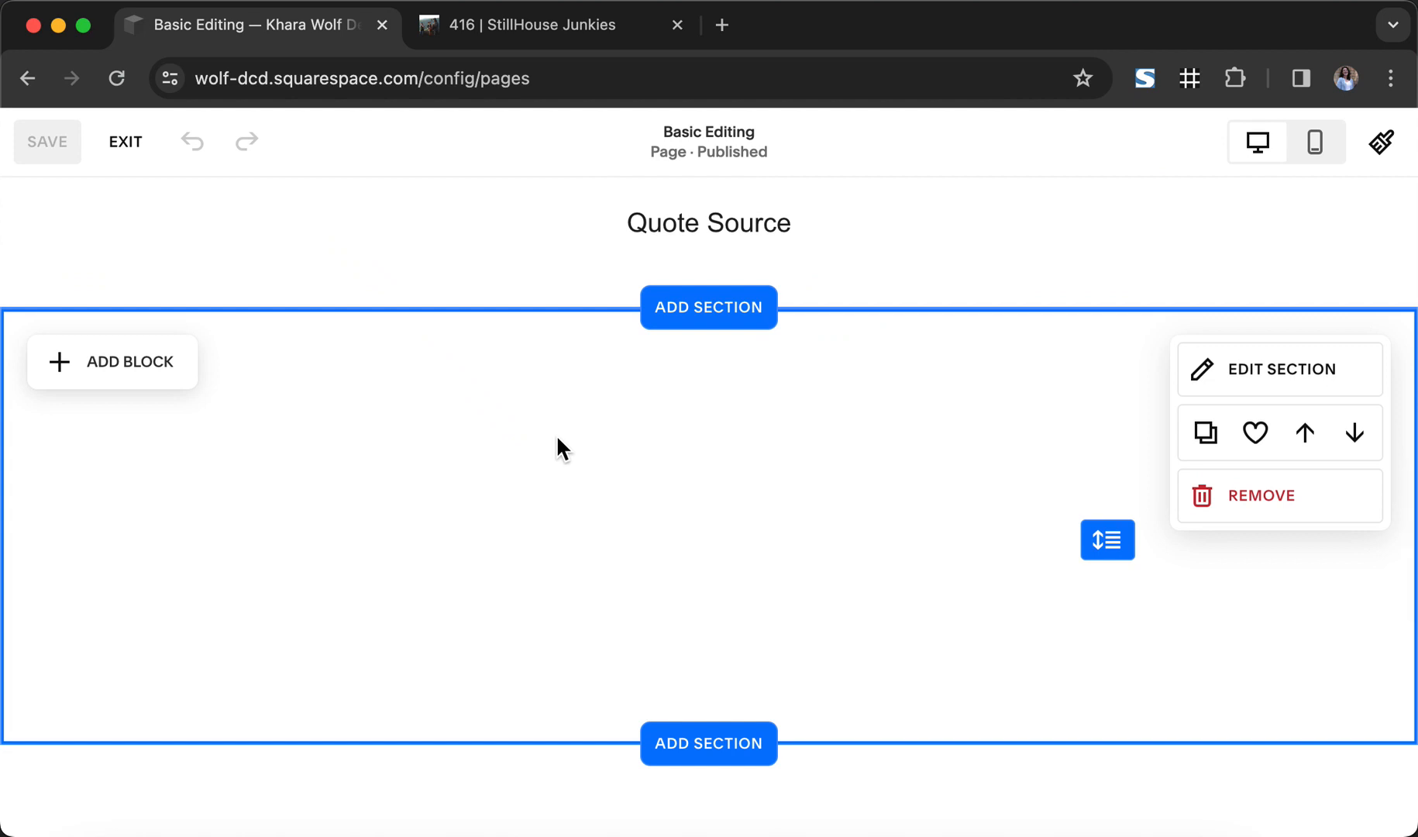
{"action": "scroll", "scroll_direction": "down", "scroll_amount": 3}
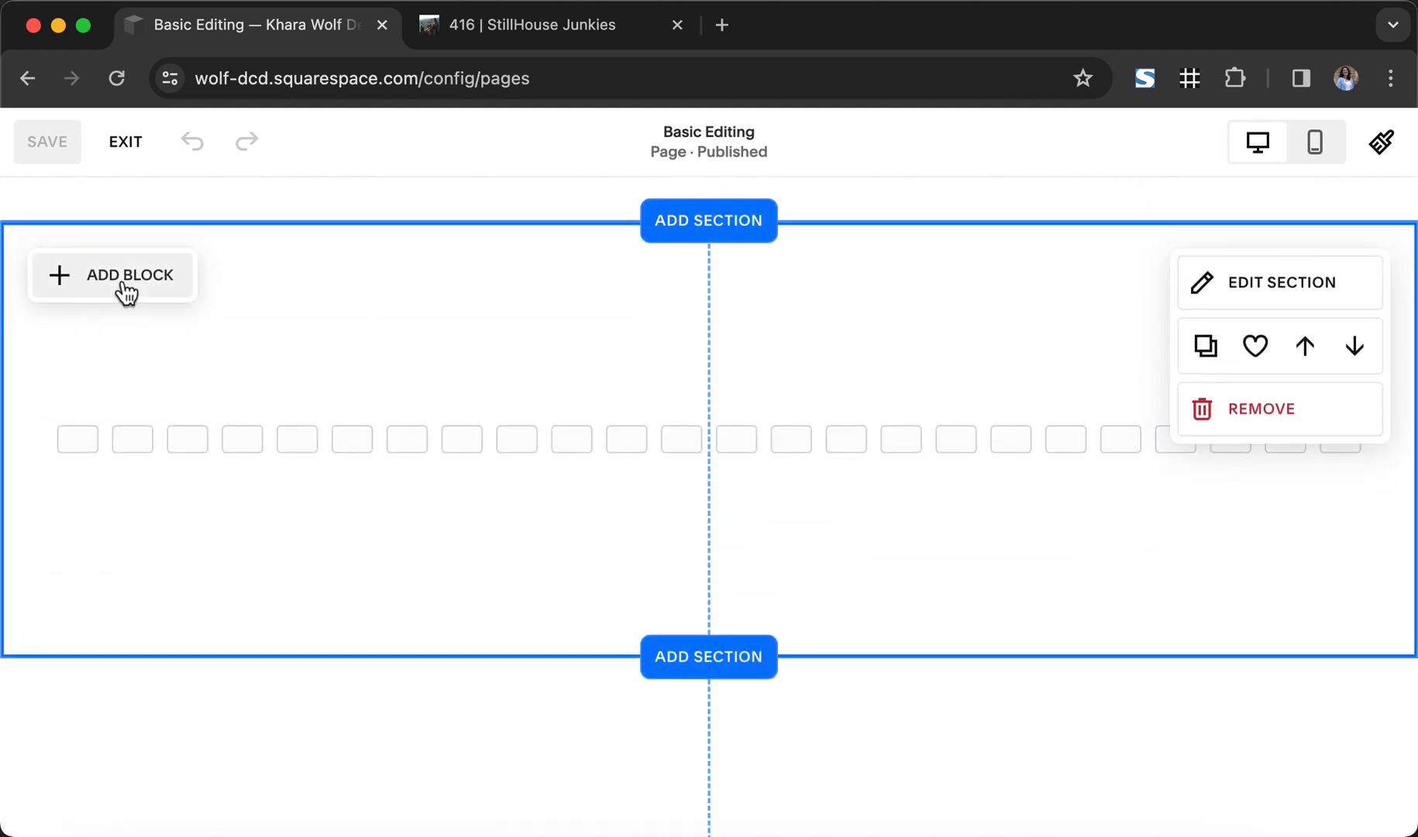
{"action": "type", "text": "embe"}
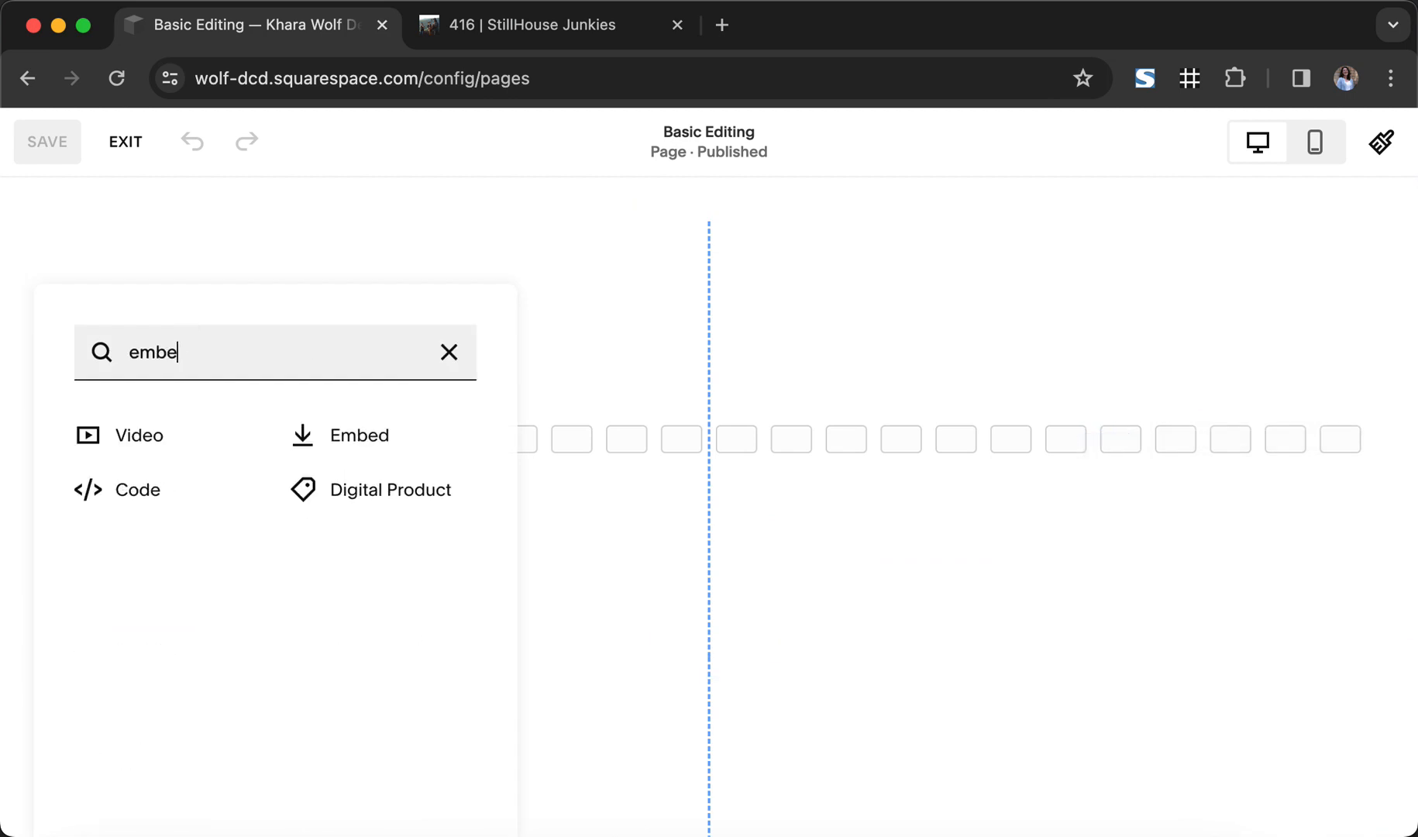
{"action": "left_click", "coordinate": [360, 436]}
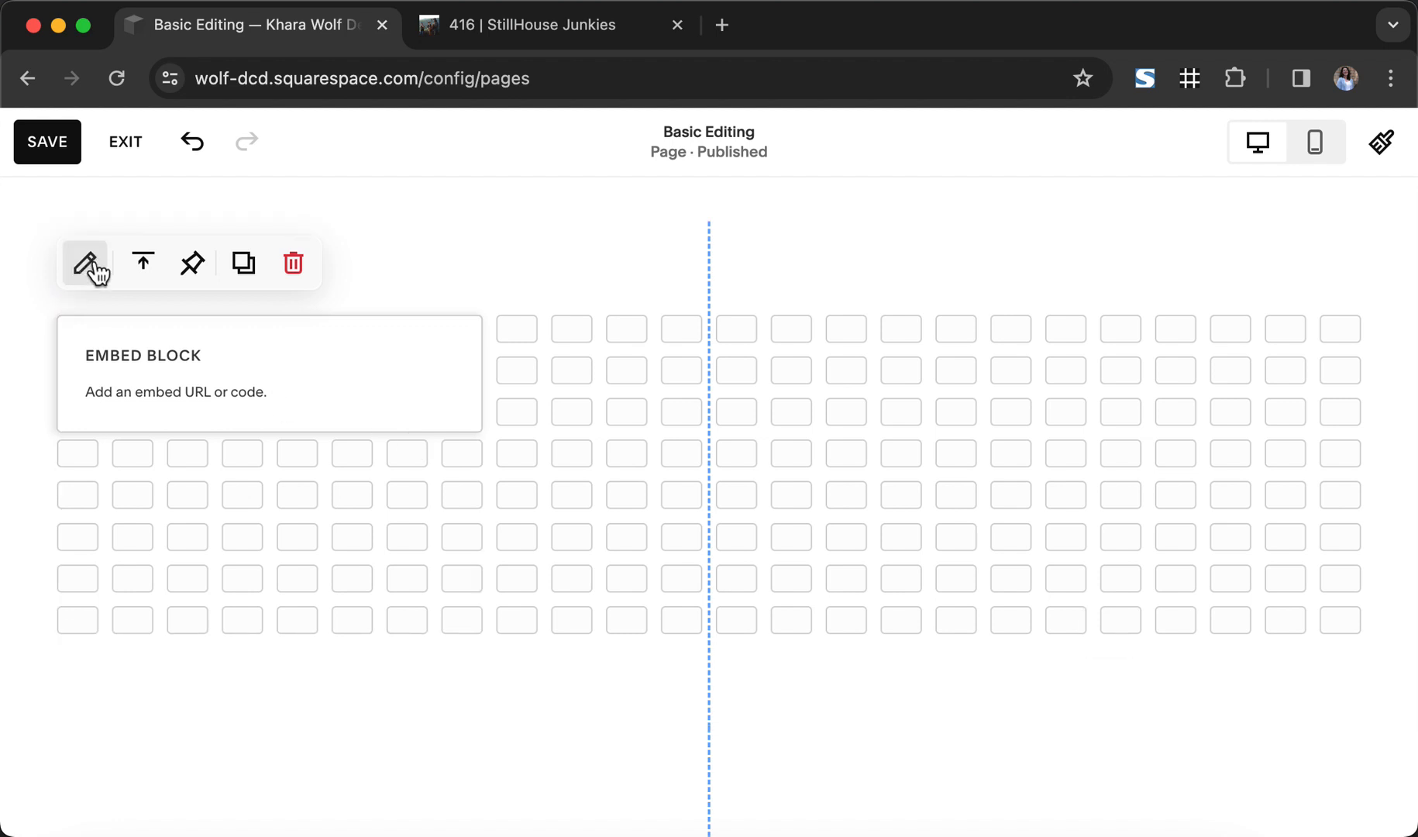
Switch the embed block to Code Snippet and open its Embed data field.
{"action": "left_click", "coordinate": [86, 264]}
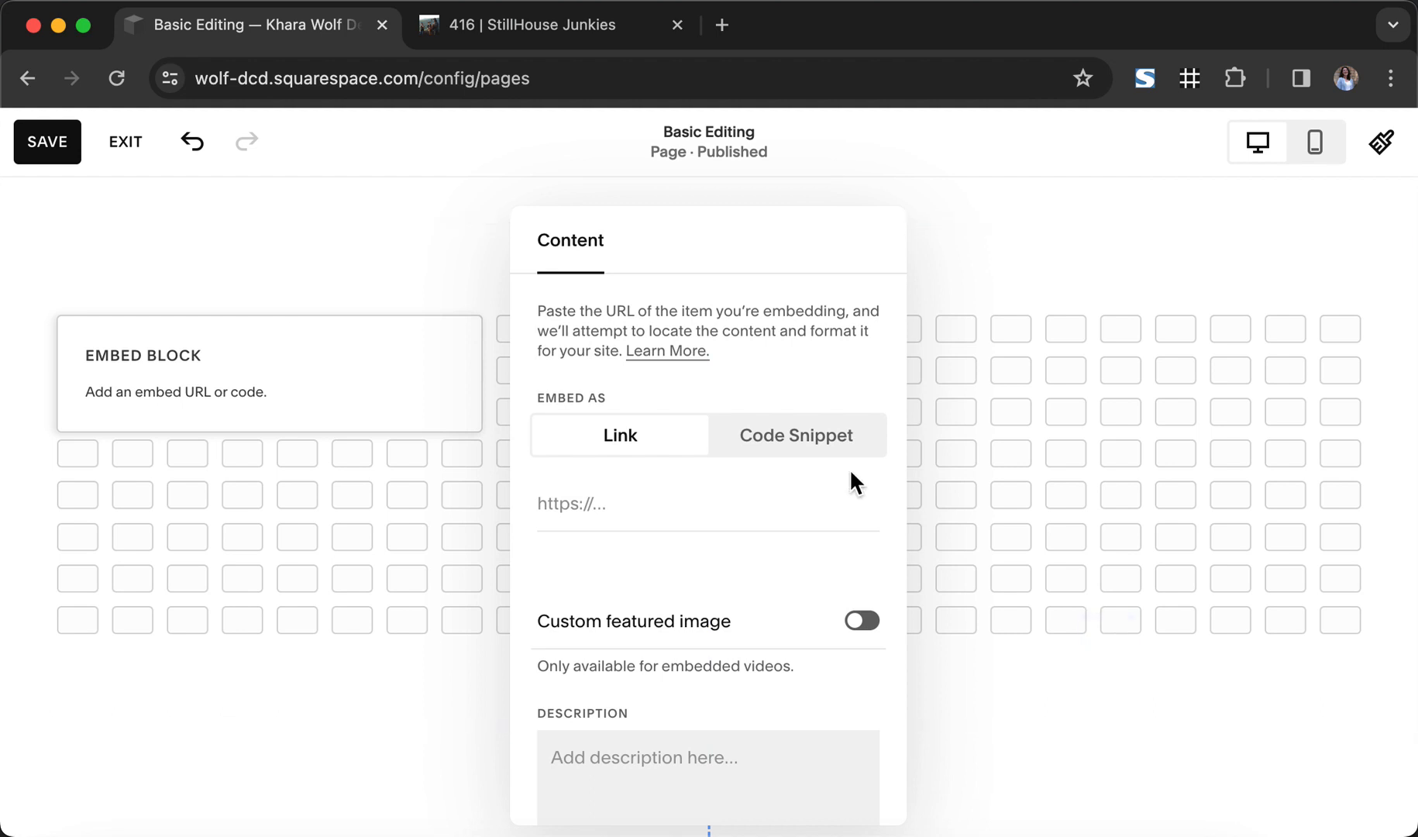
{"action": "left_click", "coordinate": [797, 436]}
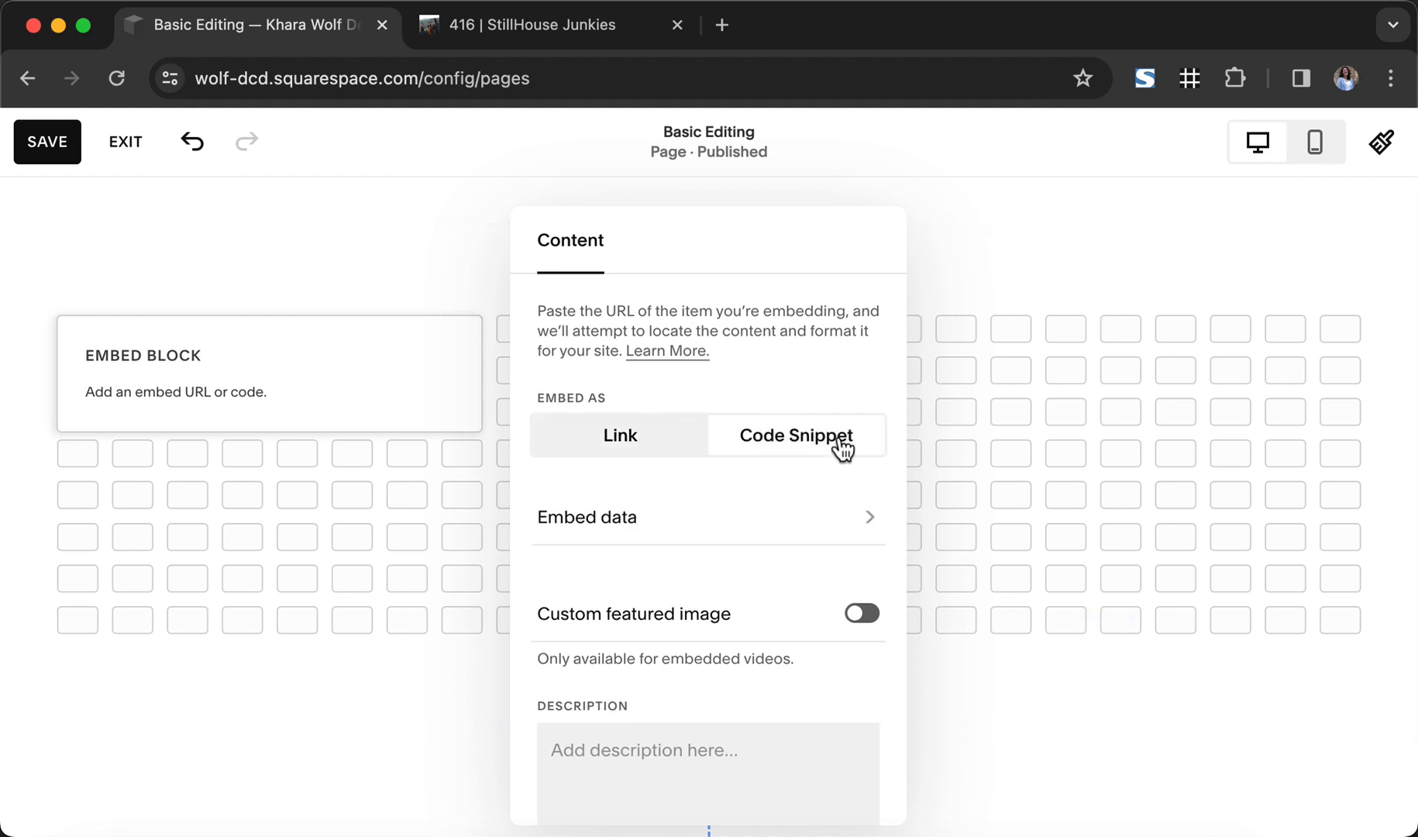
{"action": "left_click", "coordinate": [586, 517]}
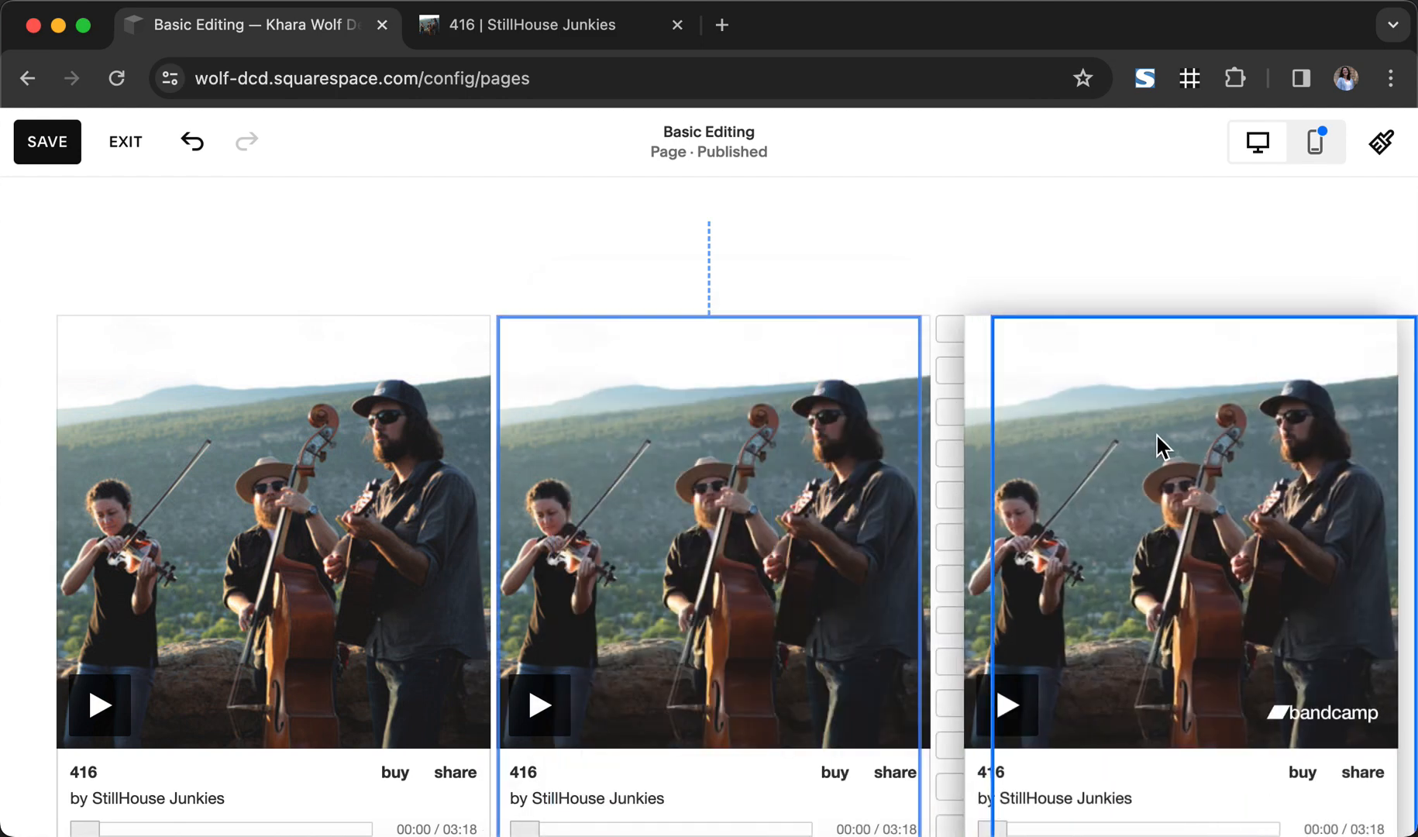
Select the third track player to align it, then save the page.
{"action": "left_click", "coordinate": [1149, 453]}
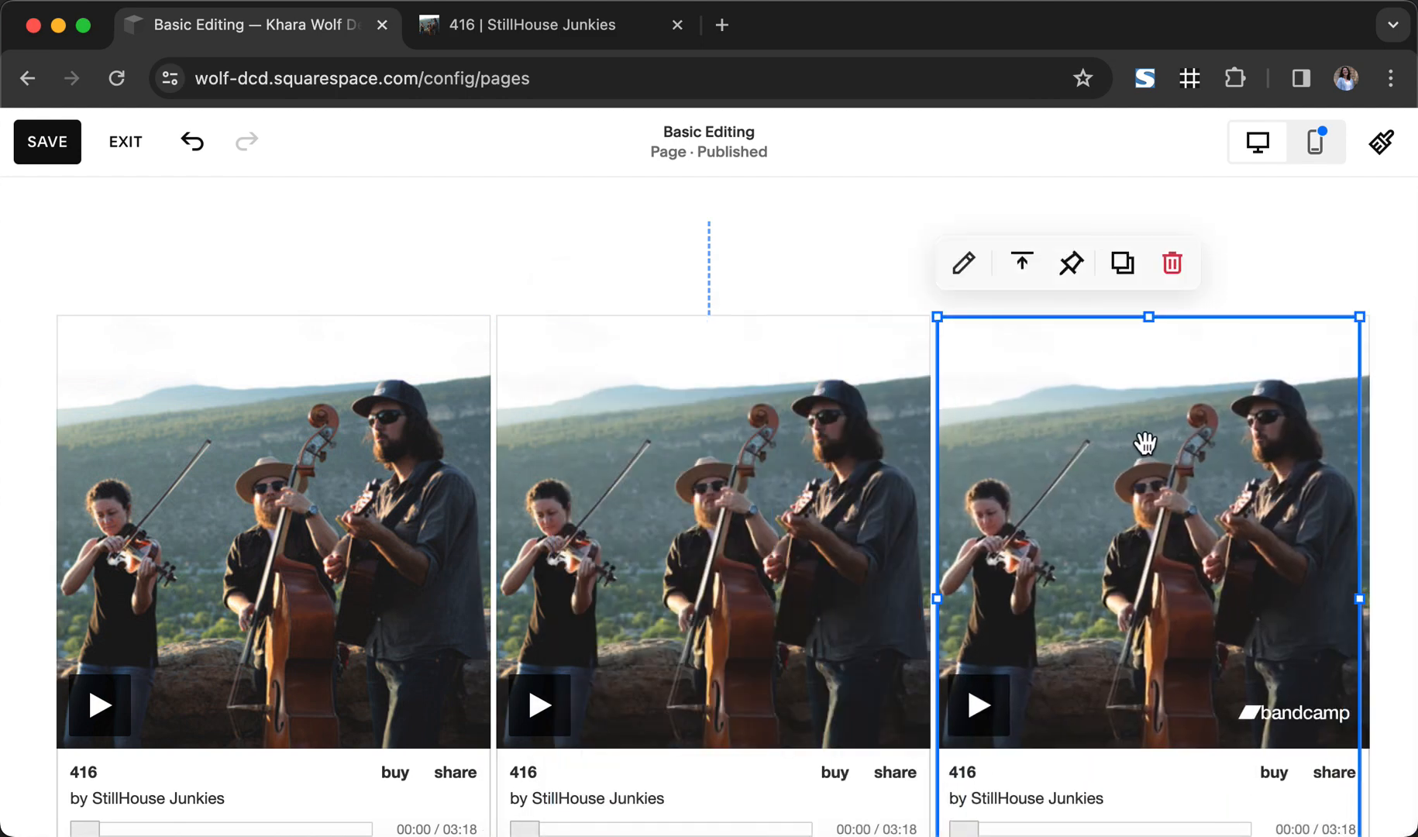
{"action": "mouse_move", "coordinate": [332, 412]}
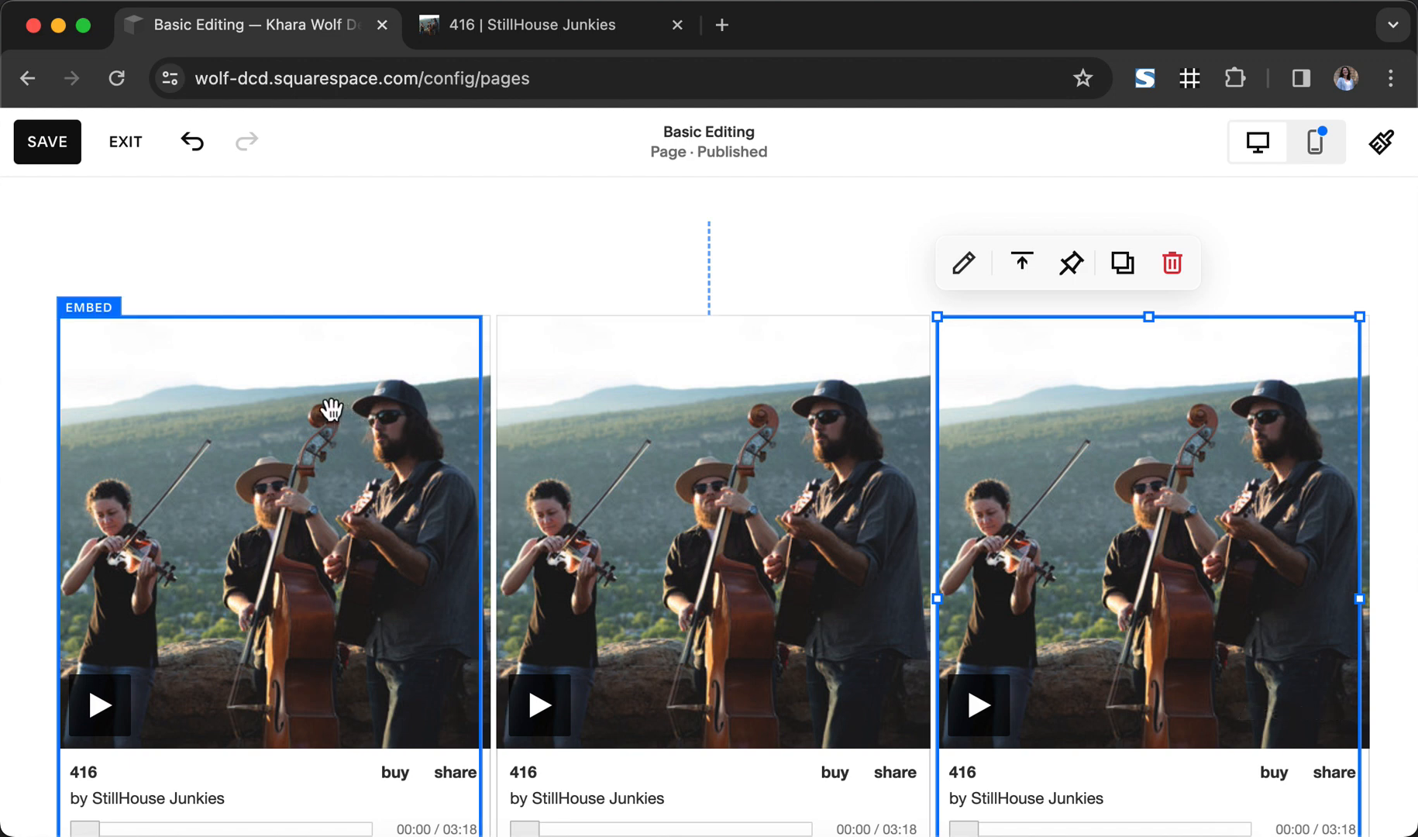
{"action": "left_click", "coordinate": [47, 141]}
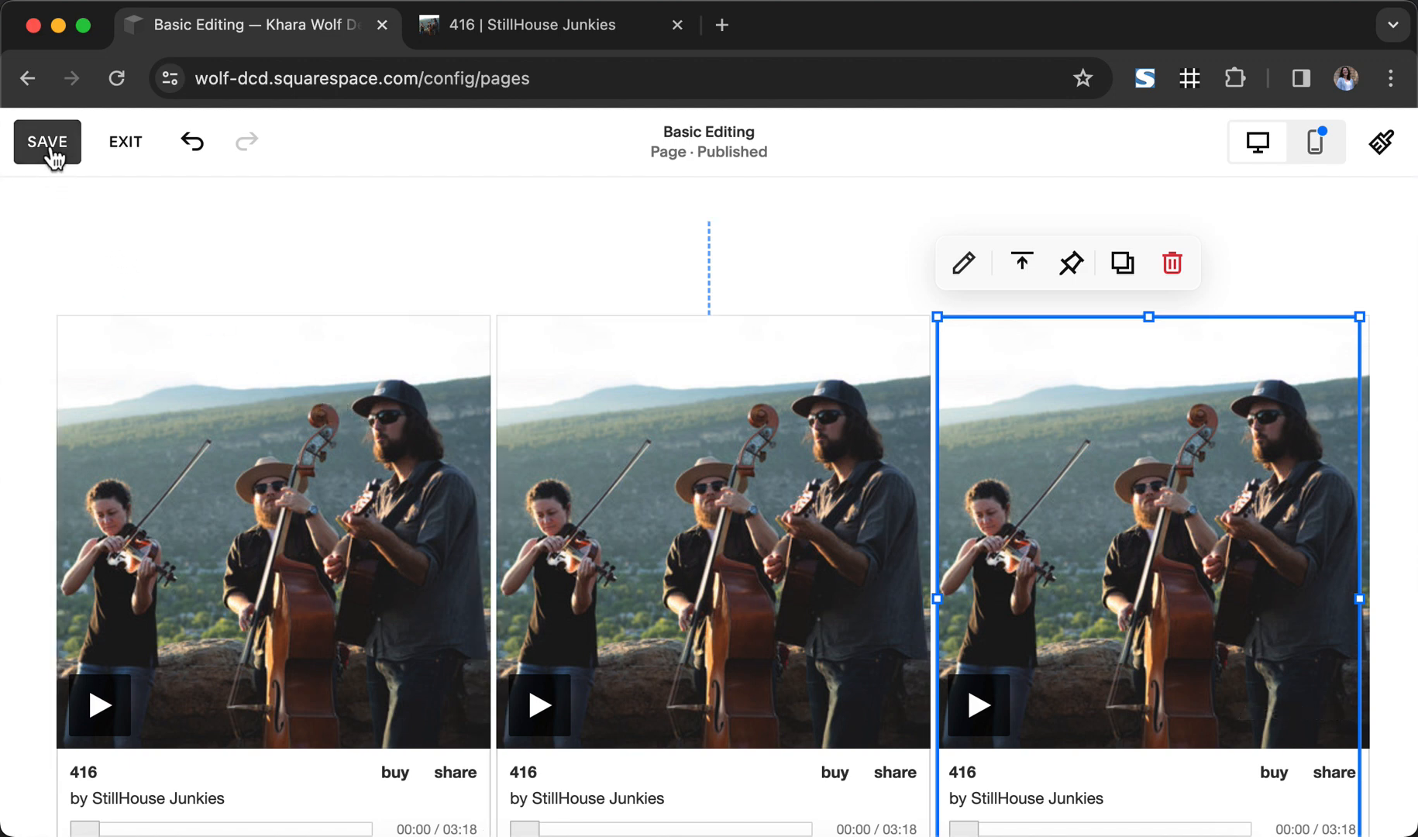
{"action": "left_click", "coordinate": [48, 142]}
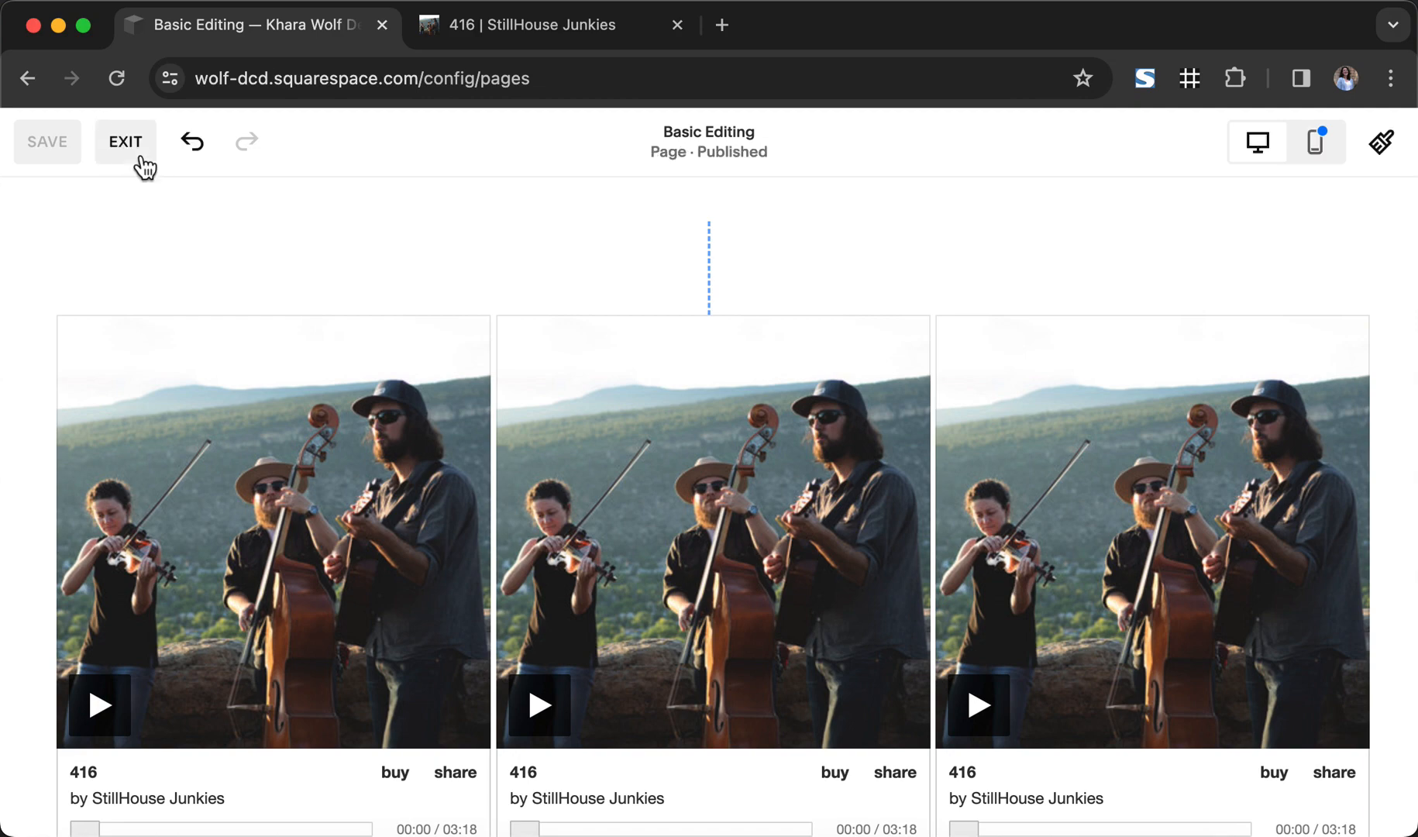
Exit the editor to the Basic Editing page preview.
{"action": "left_click", "coordinate": [126, 141]}
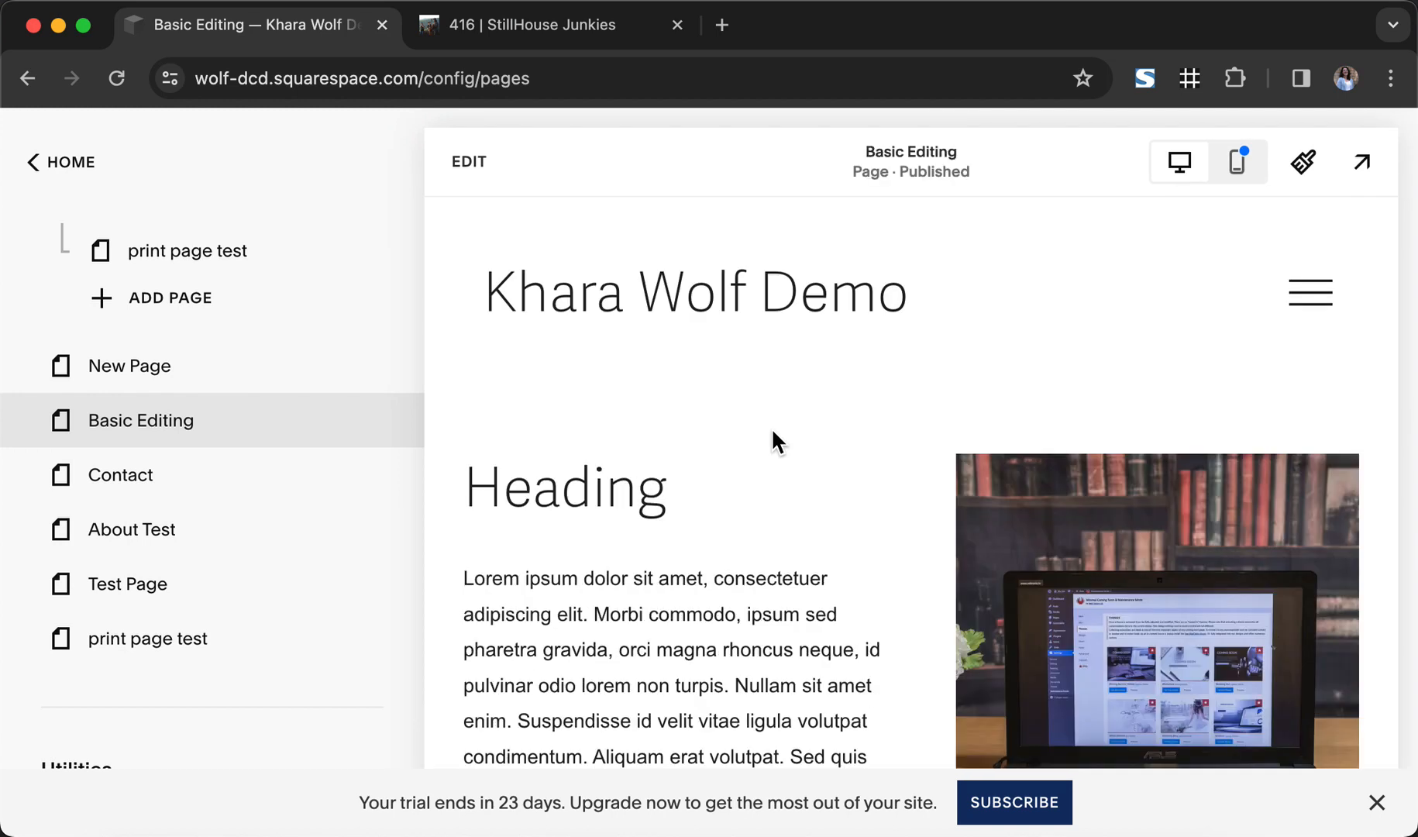
{"action": "mouse_move", "coordinate": [811, 499]}
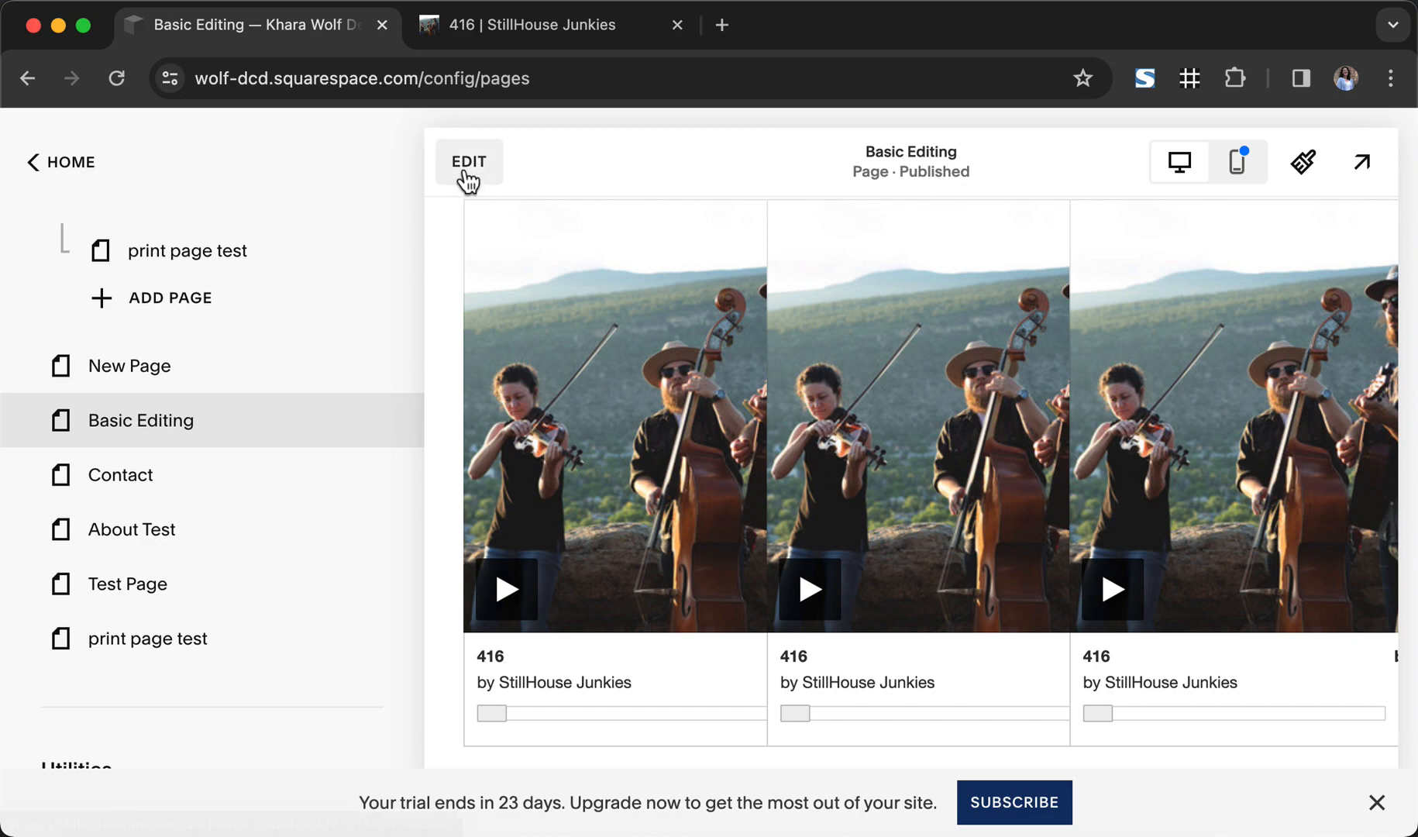
Reopen the editor and change the first player's embed width from 350px to 100%.
{"action": "left_click", "coordinate": [467, 161]}
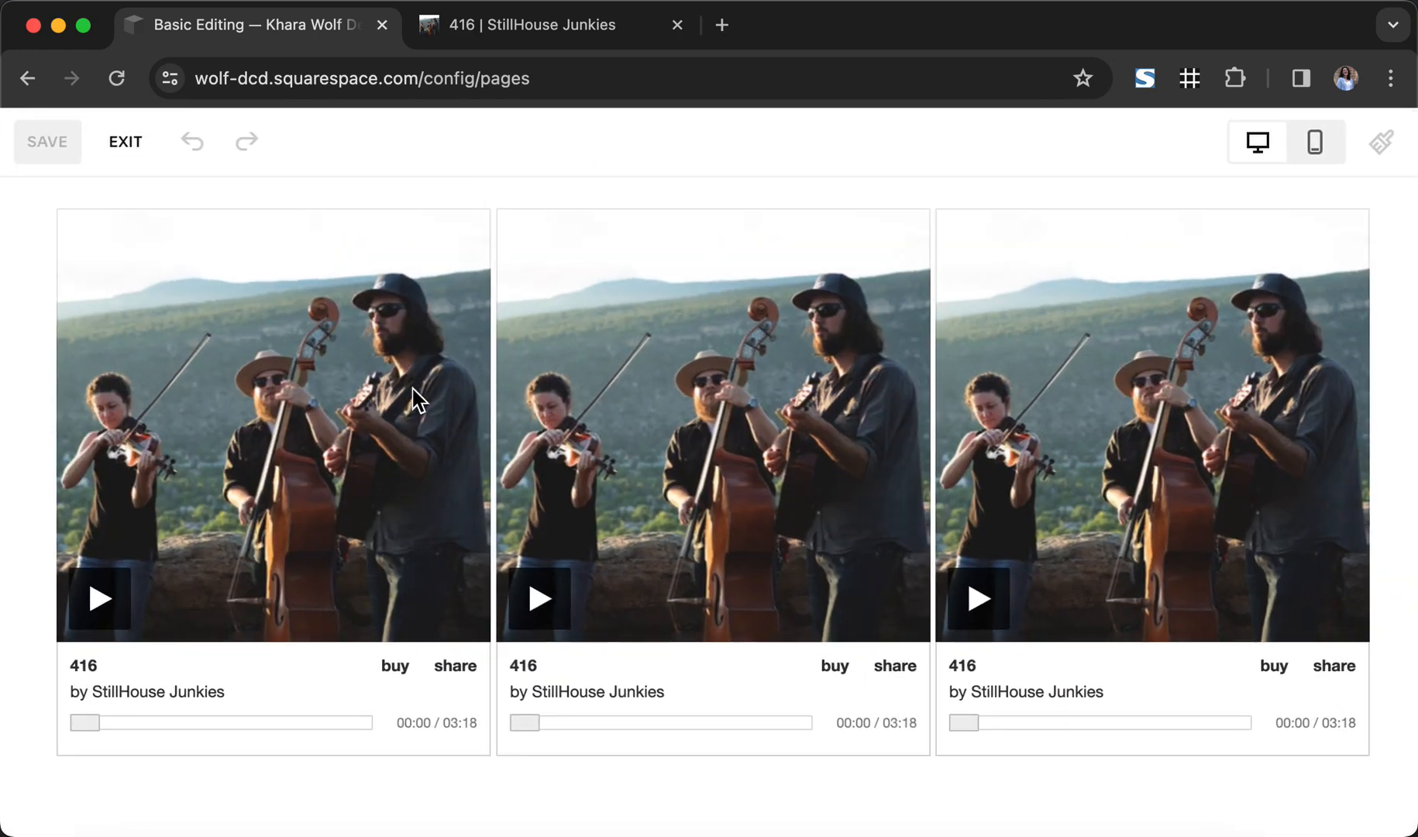
{"action": "left_click", "coordinate": [271, 426]}
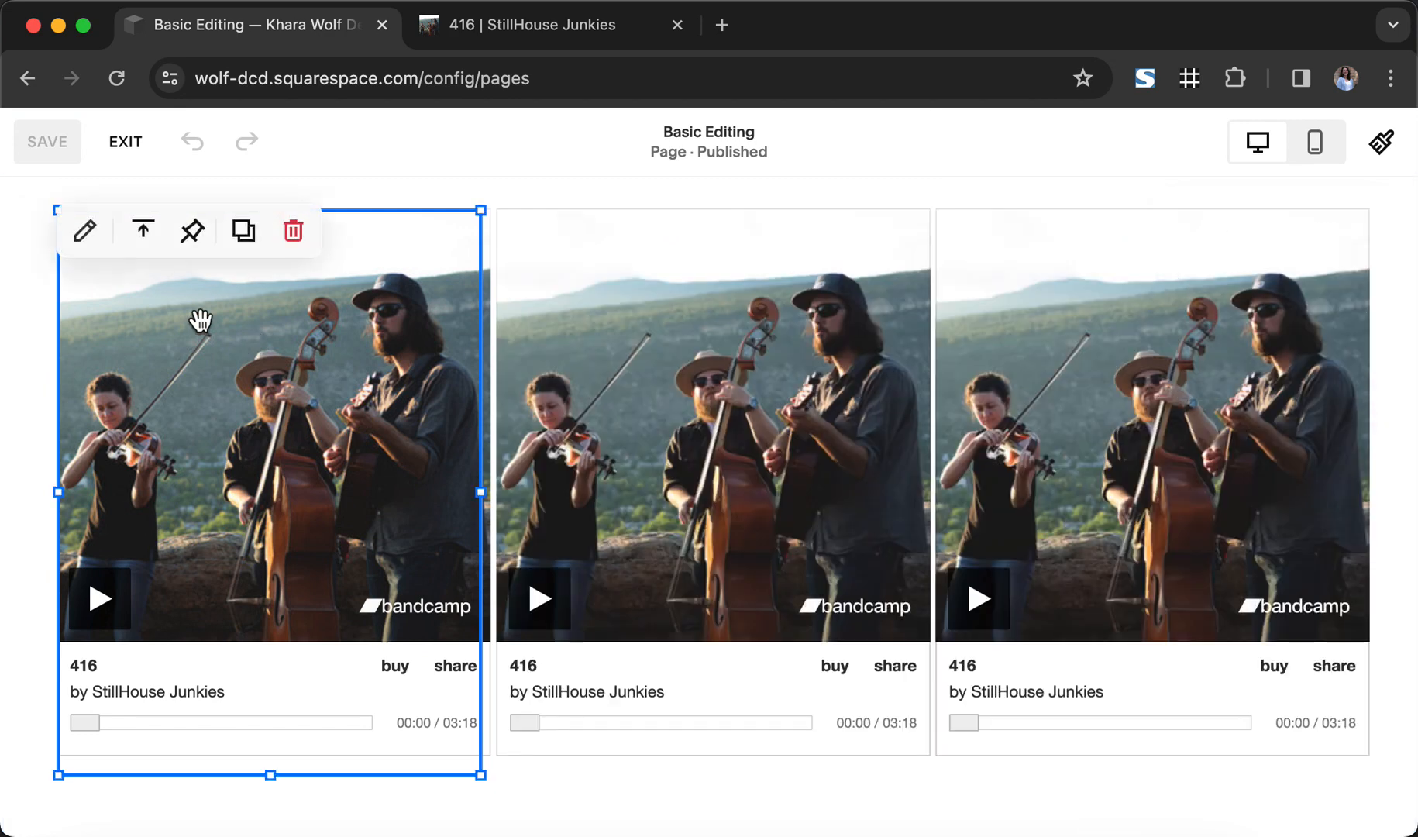
{"action": "left_click", "coordinate": [82, 230]}
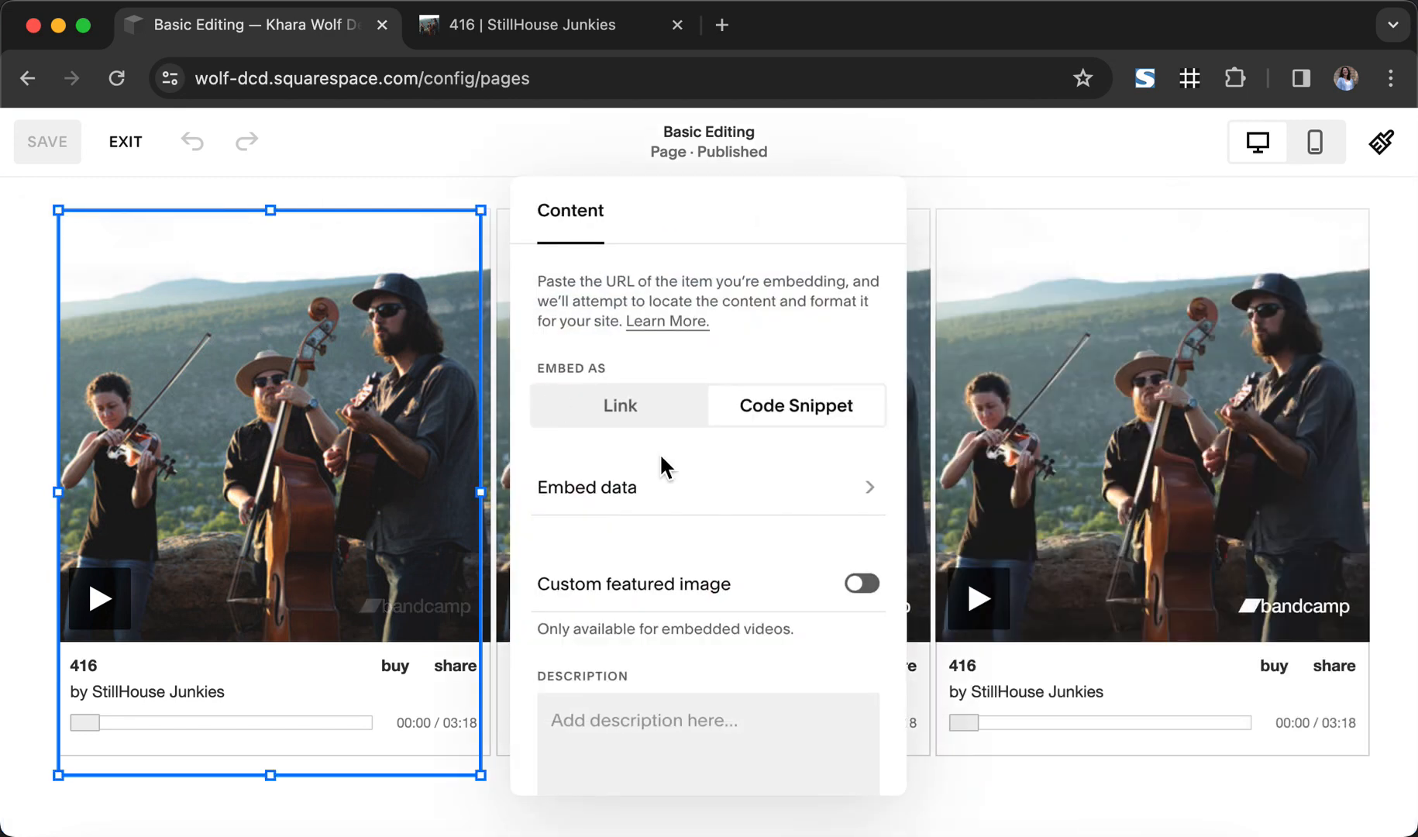
{"action": "left_click", "coordinate": [587, 487]}
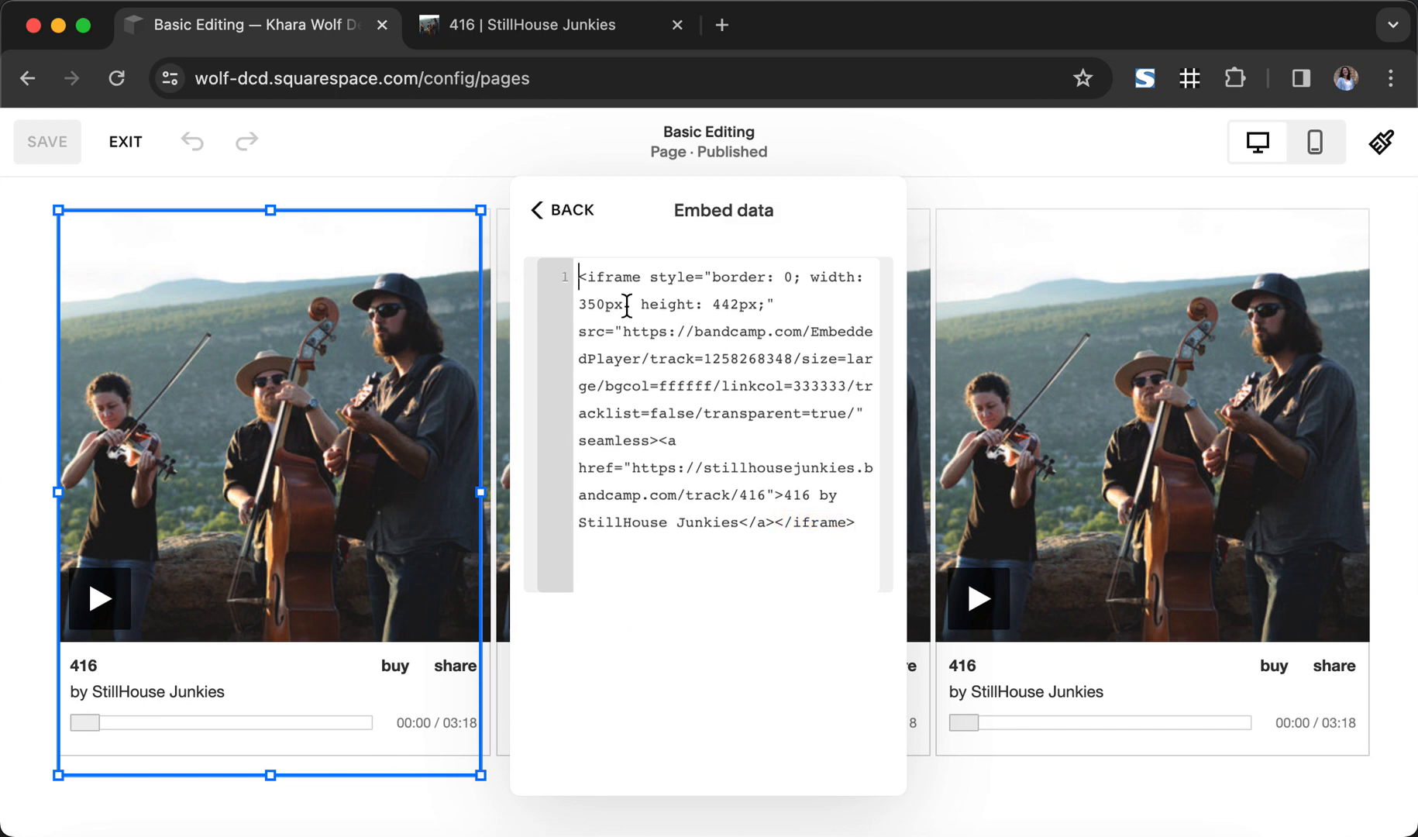
{"action": "double_click", "coordinate": [602, 303]}
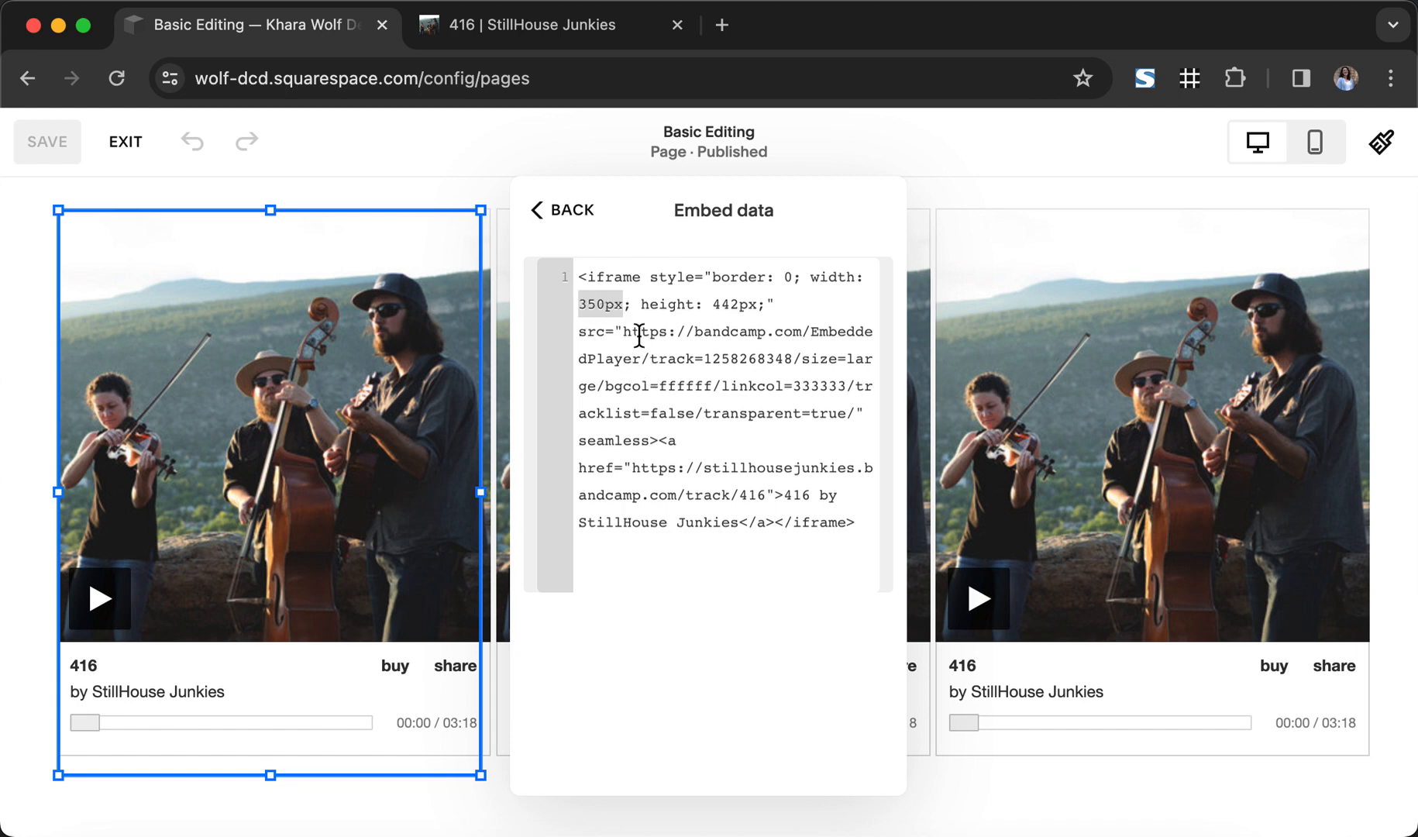
{"action": "type", "text": "100%"}
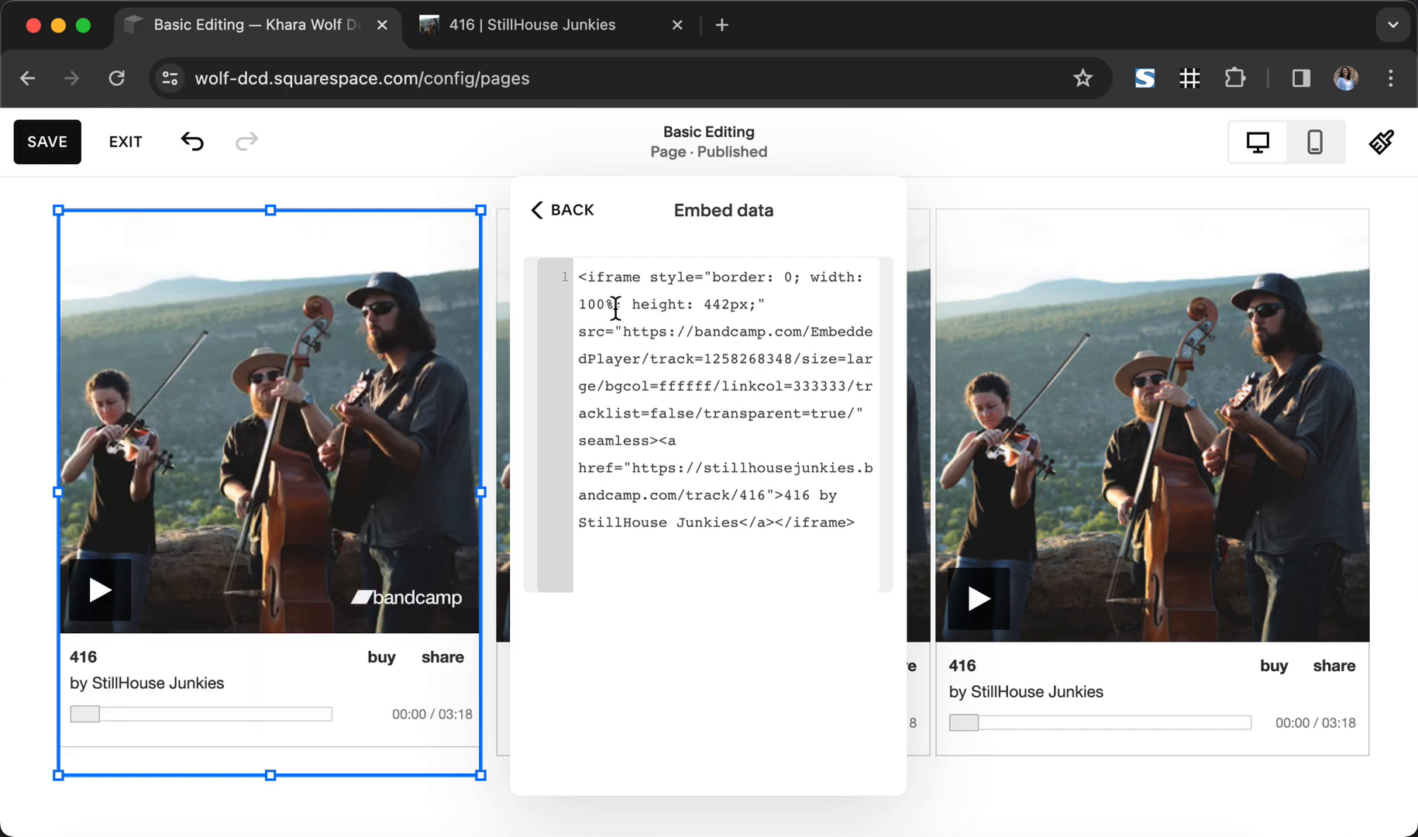
{"action": "double_click", "coordinate": [593, 304]}
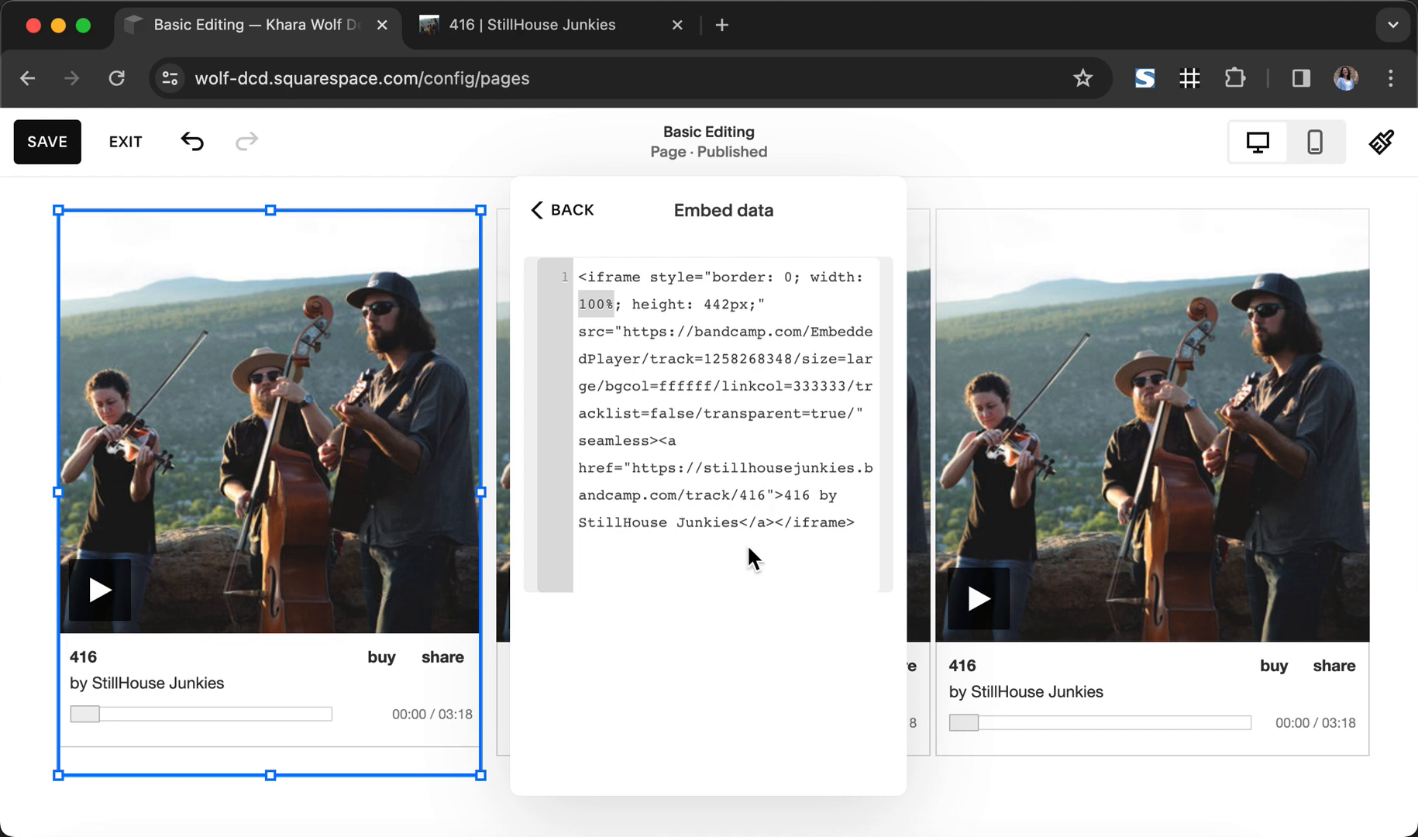
{"action": "mouse_move", "coordinate": [62, 241]}
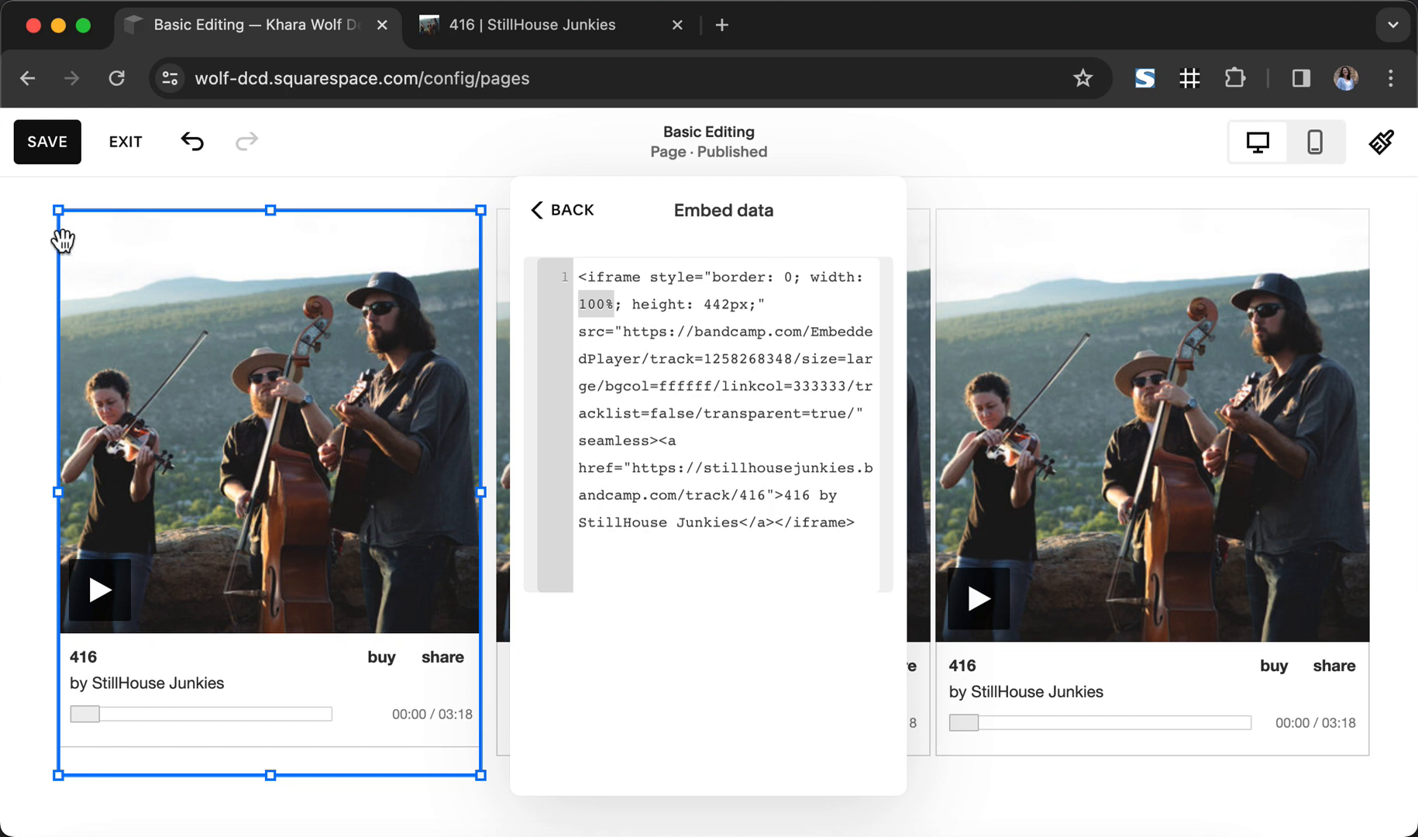
{"action": "mouse_move", "coordinate": [542, 217]}
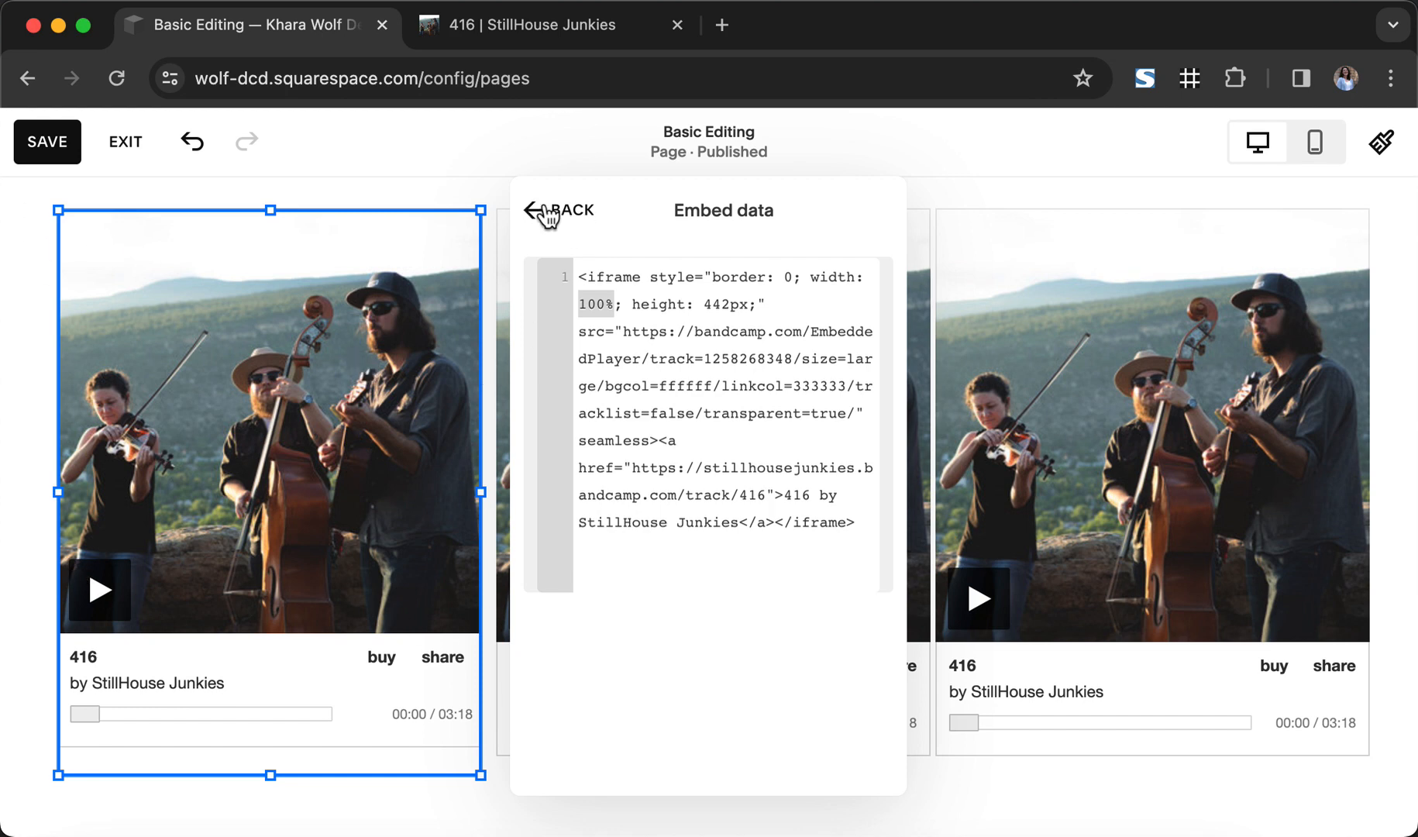
Change the second Bandcamp embed's code width from 350px to 100%.
{"action": "left_click", "coordinate": [554, 210]}
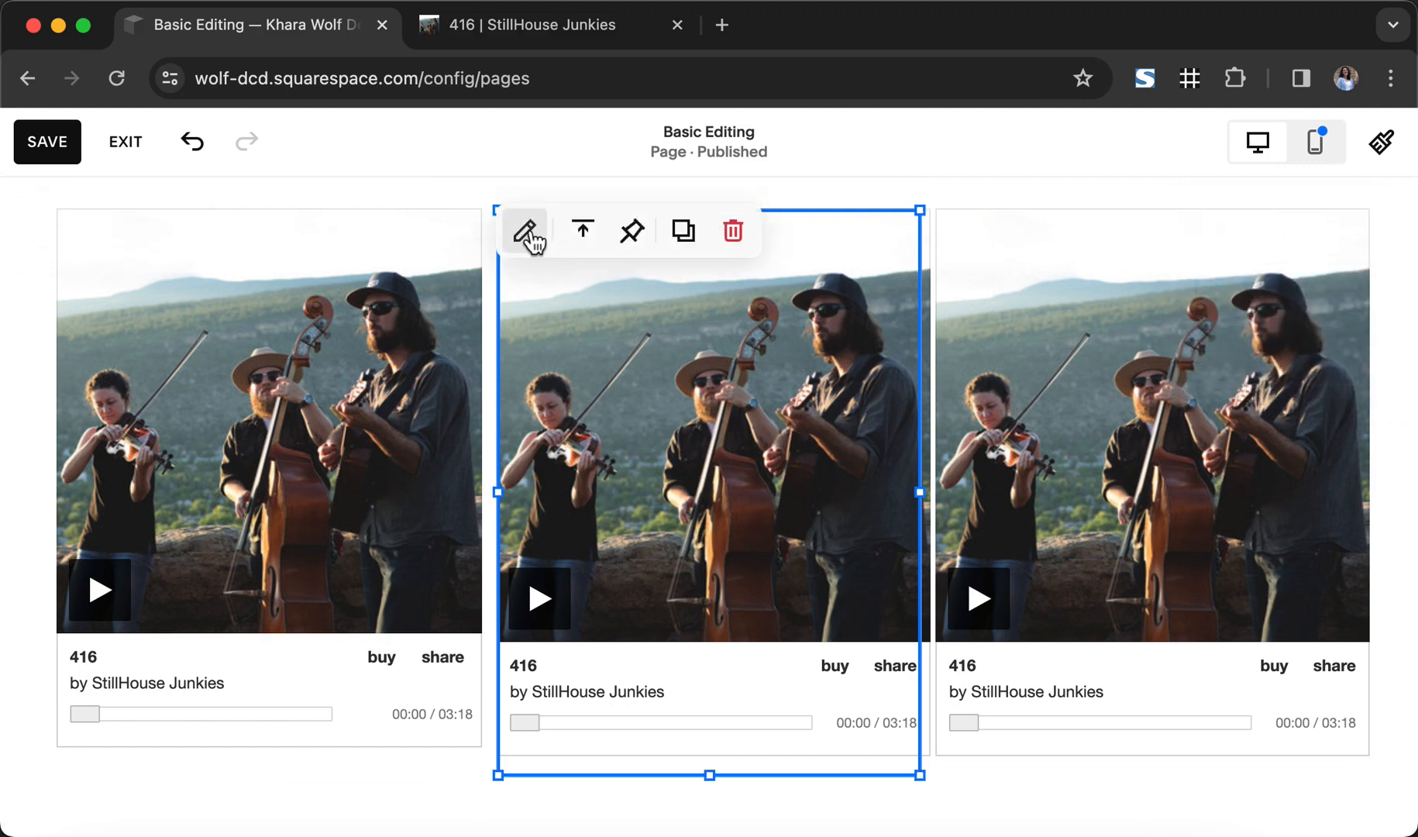
{"action": "left_click", "coordinate": [525, 231]}
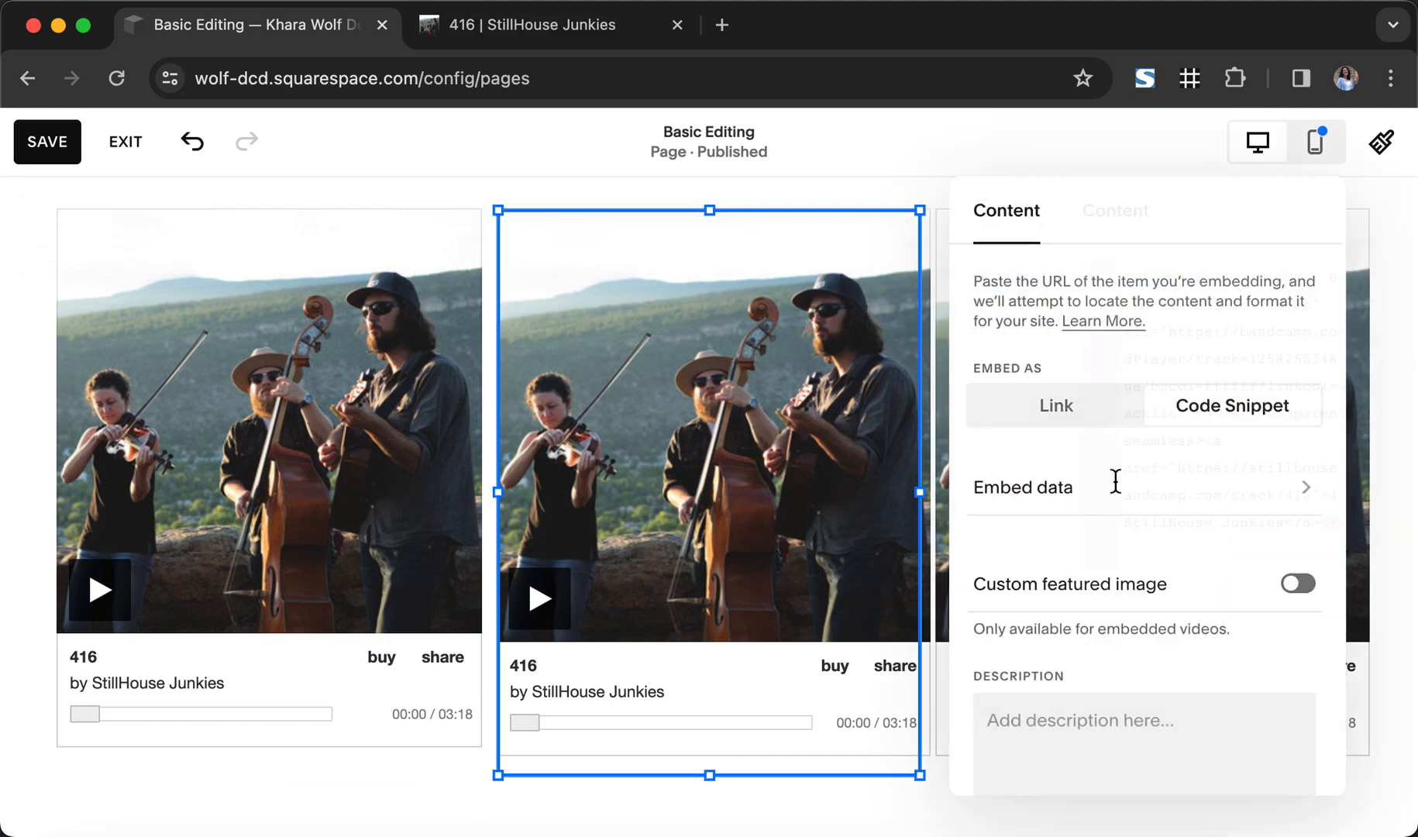
{"action": "left_click", "coordinate": [1023, 487]}
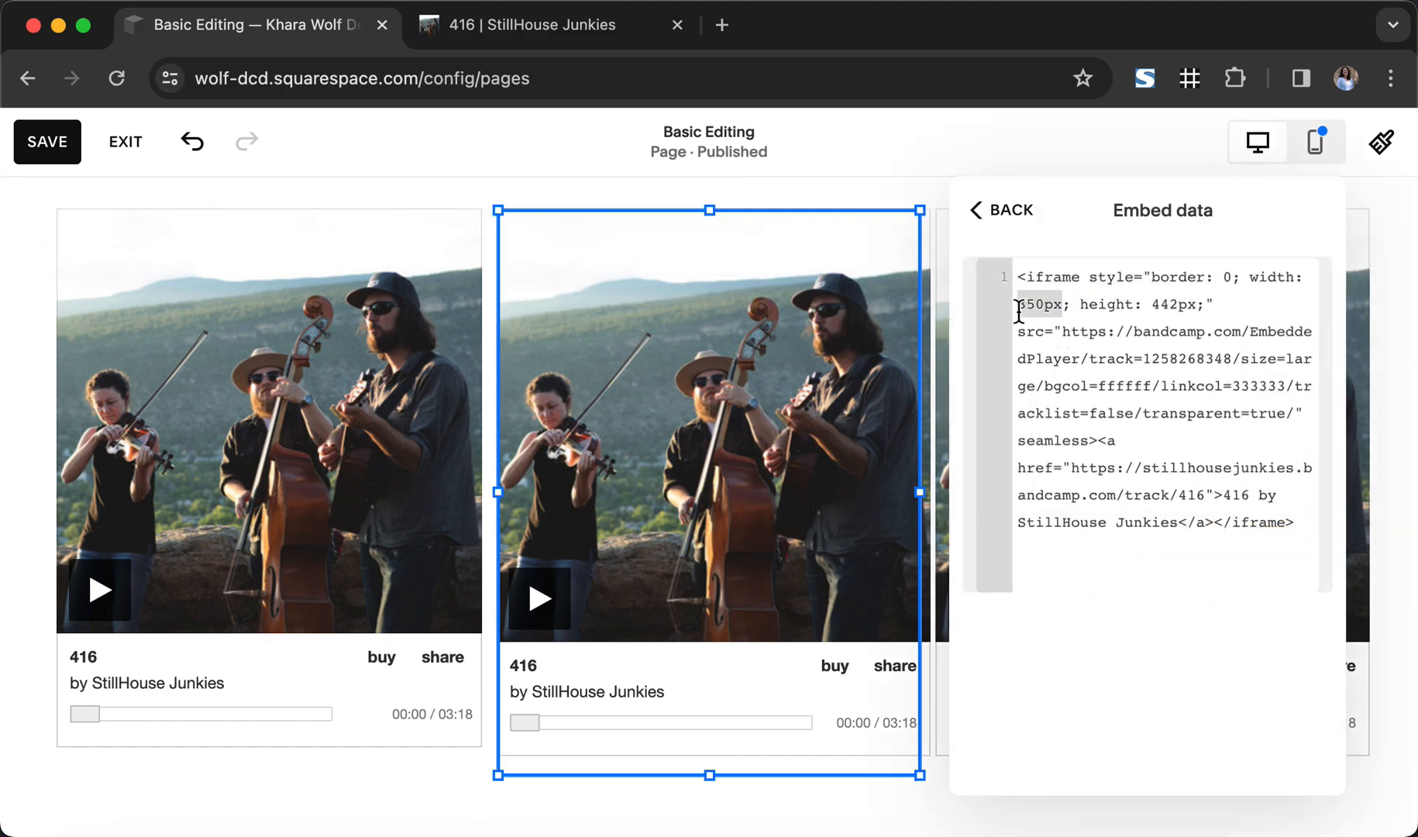
{"action": "left_click", "coordinate": [998, 209]}
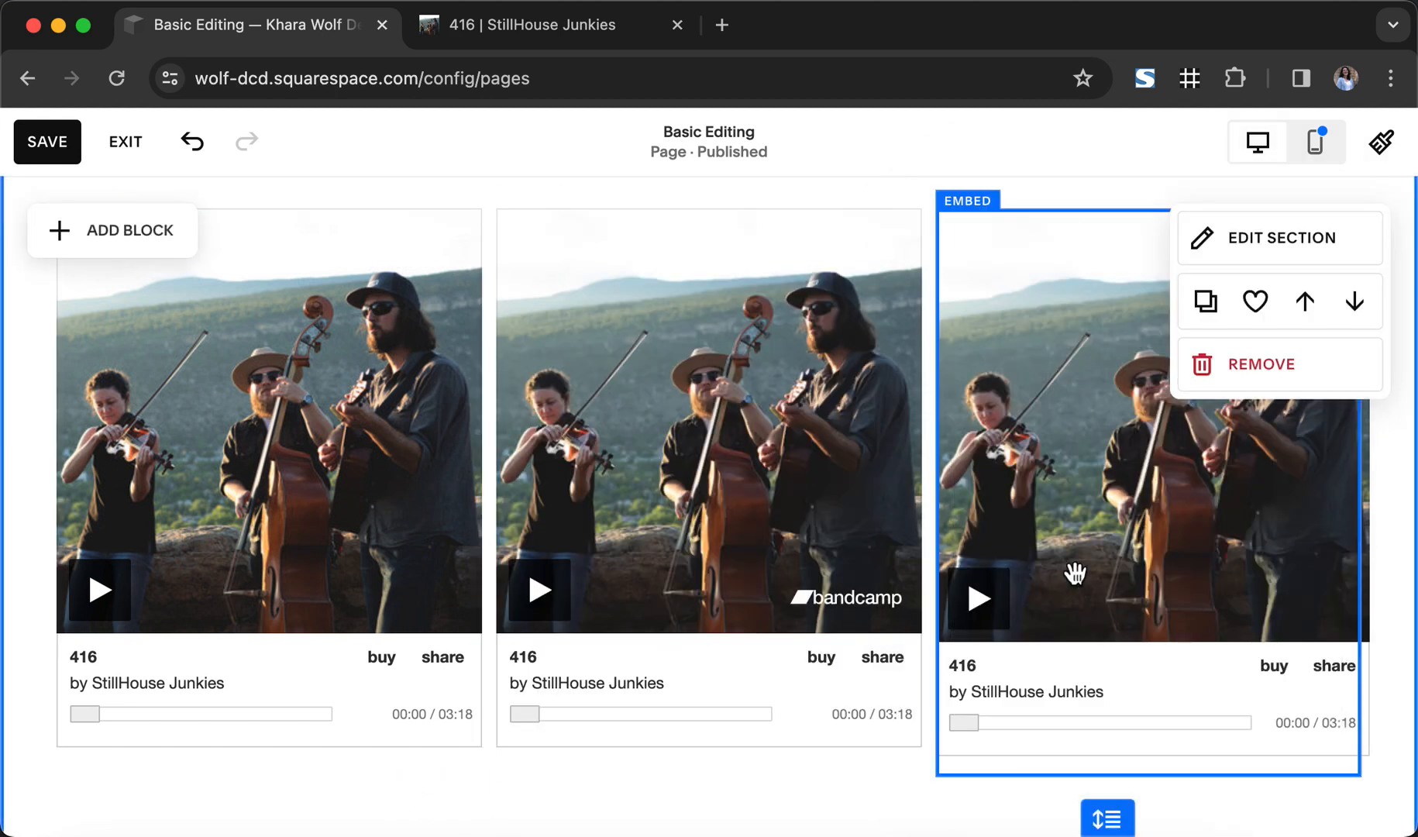
Set the third embed's width to 100% and save the page.
{"action": "left_click", "coordinate": [1276, 237]}
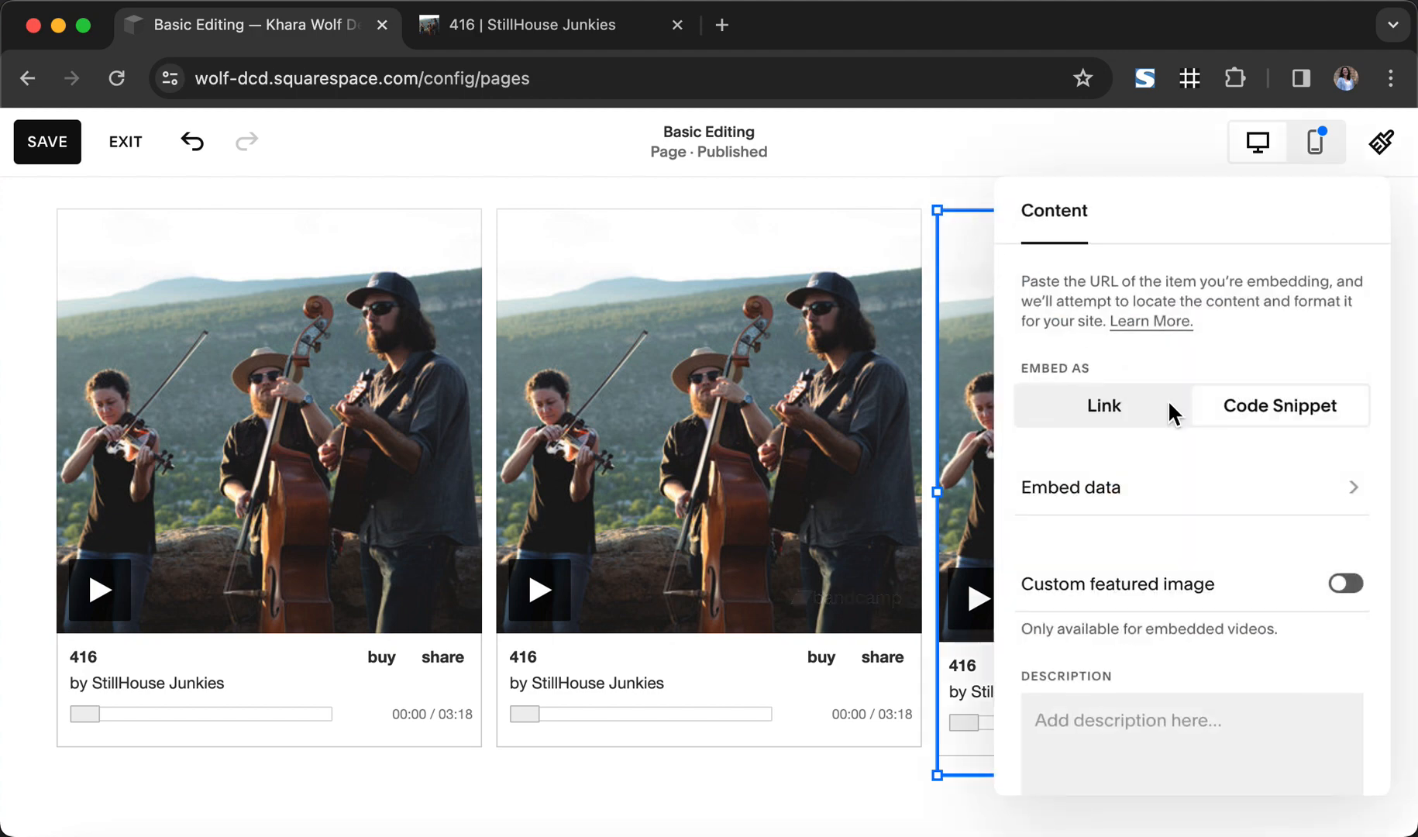
{"action": "left_click", "coordinate": [1070, 487]}
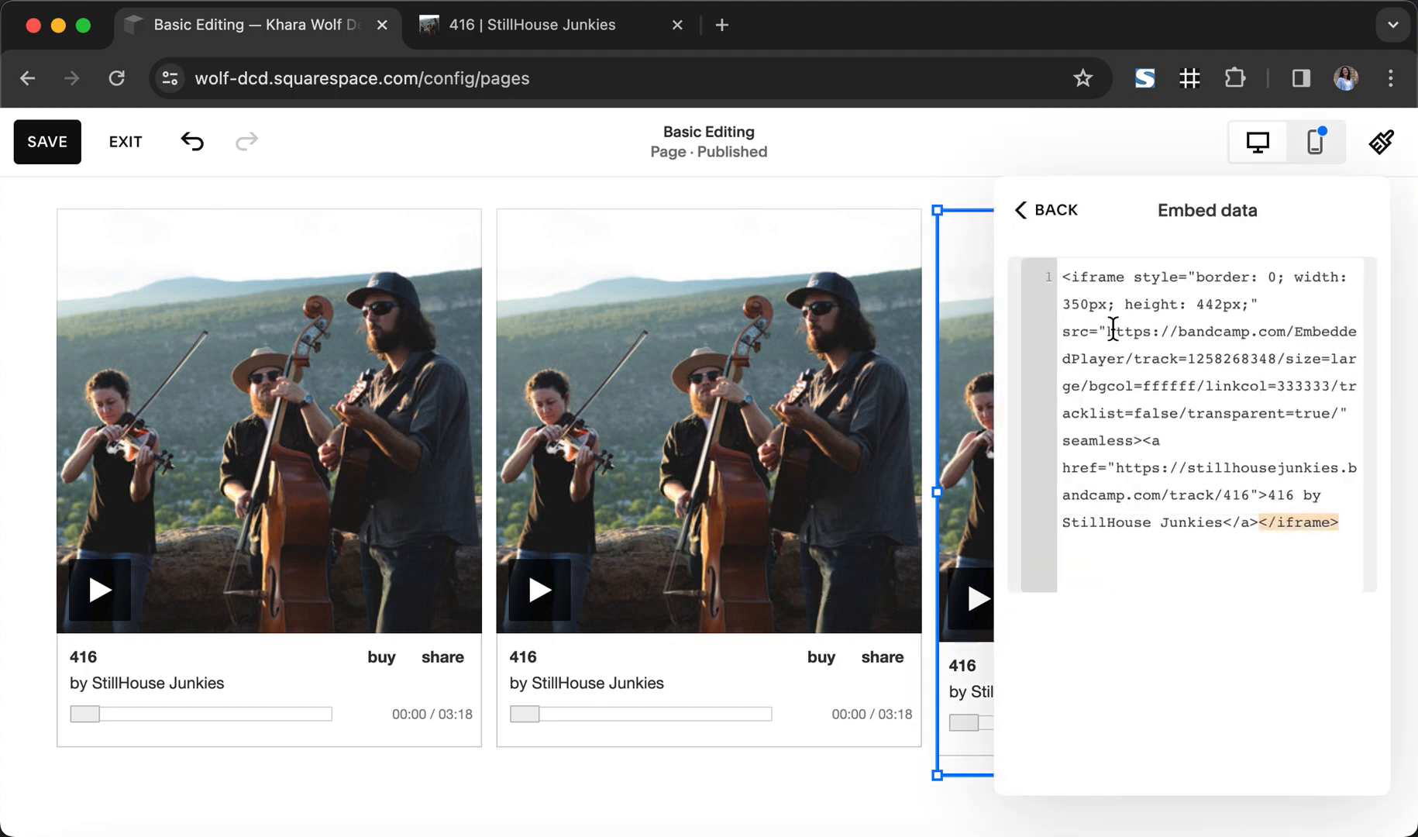
{"action": "type", "text": "100%"}
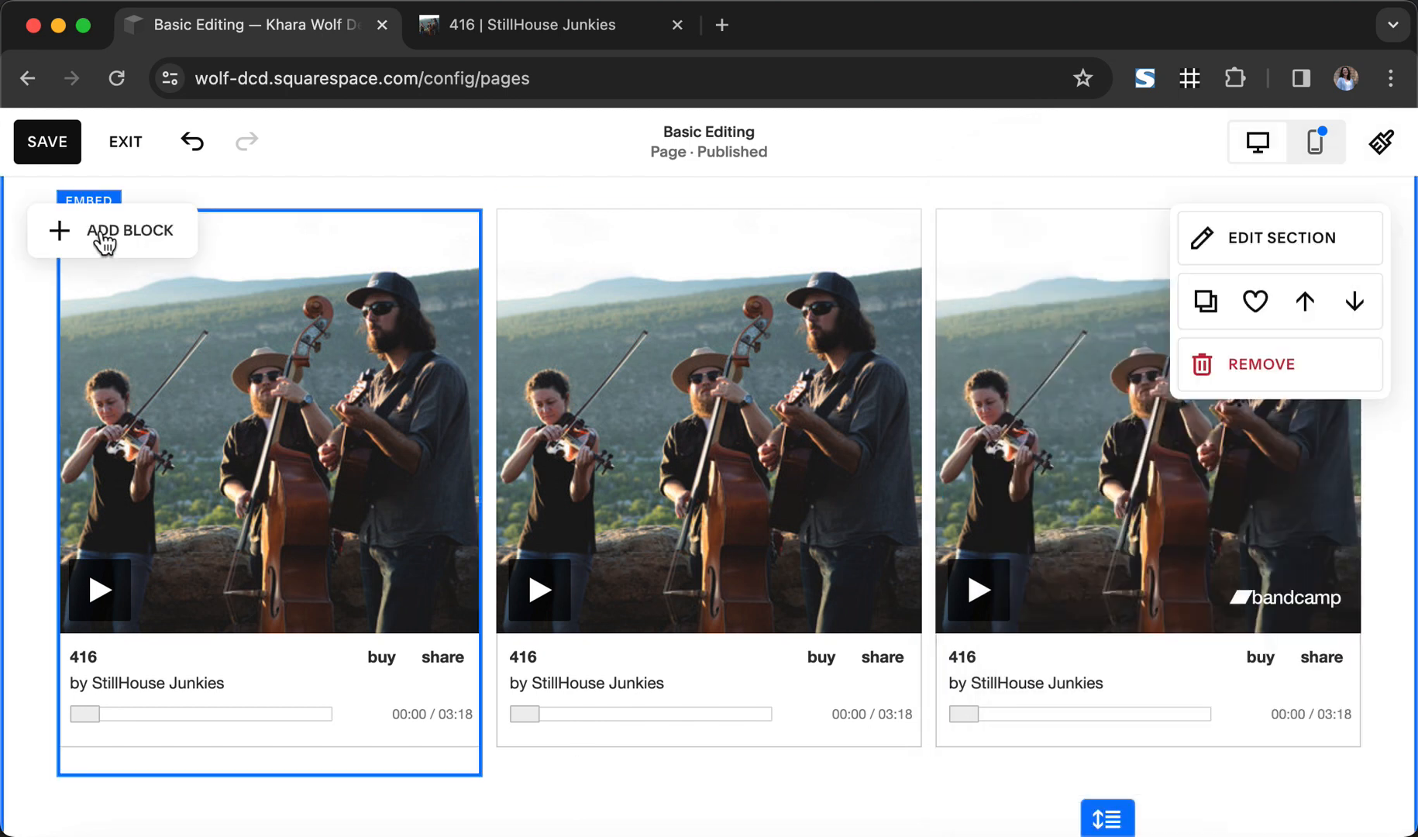
{"action": "left_click", "coordinate": [47, 142]}
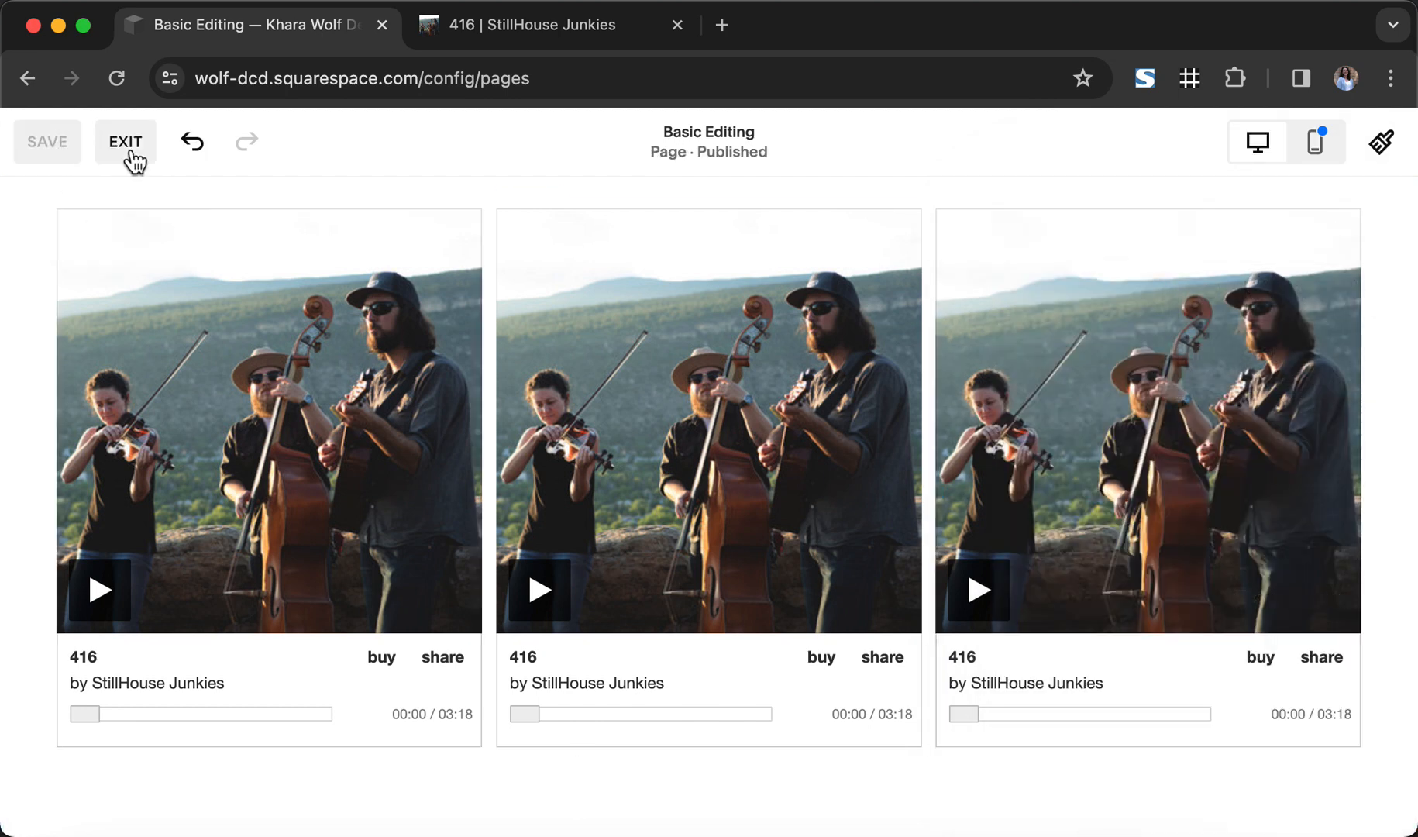
{"action": "left_click", "coordinate": [125, 142]}
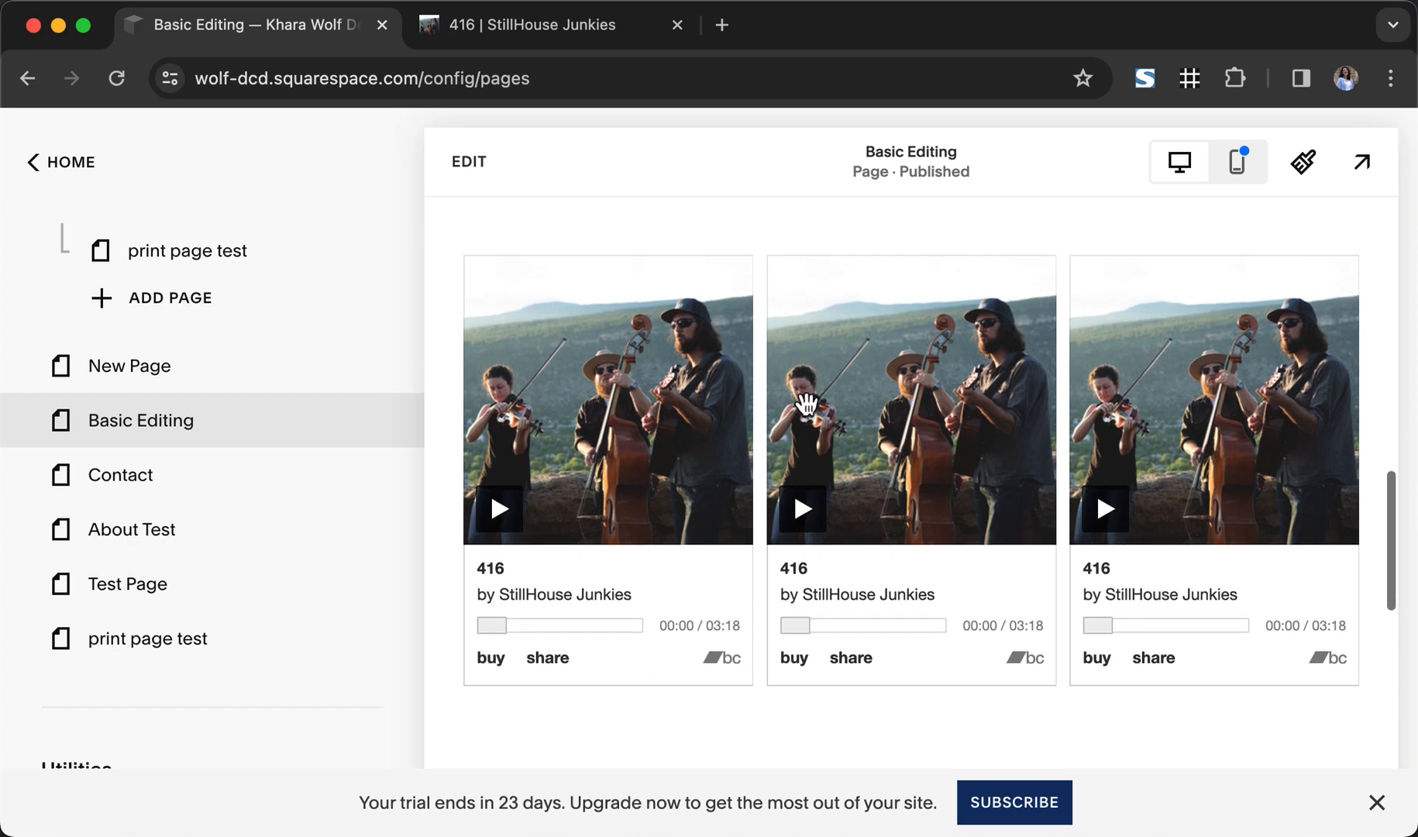
{"action": "mouse_move", "coordinate": [1013, 561]}
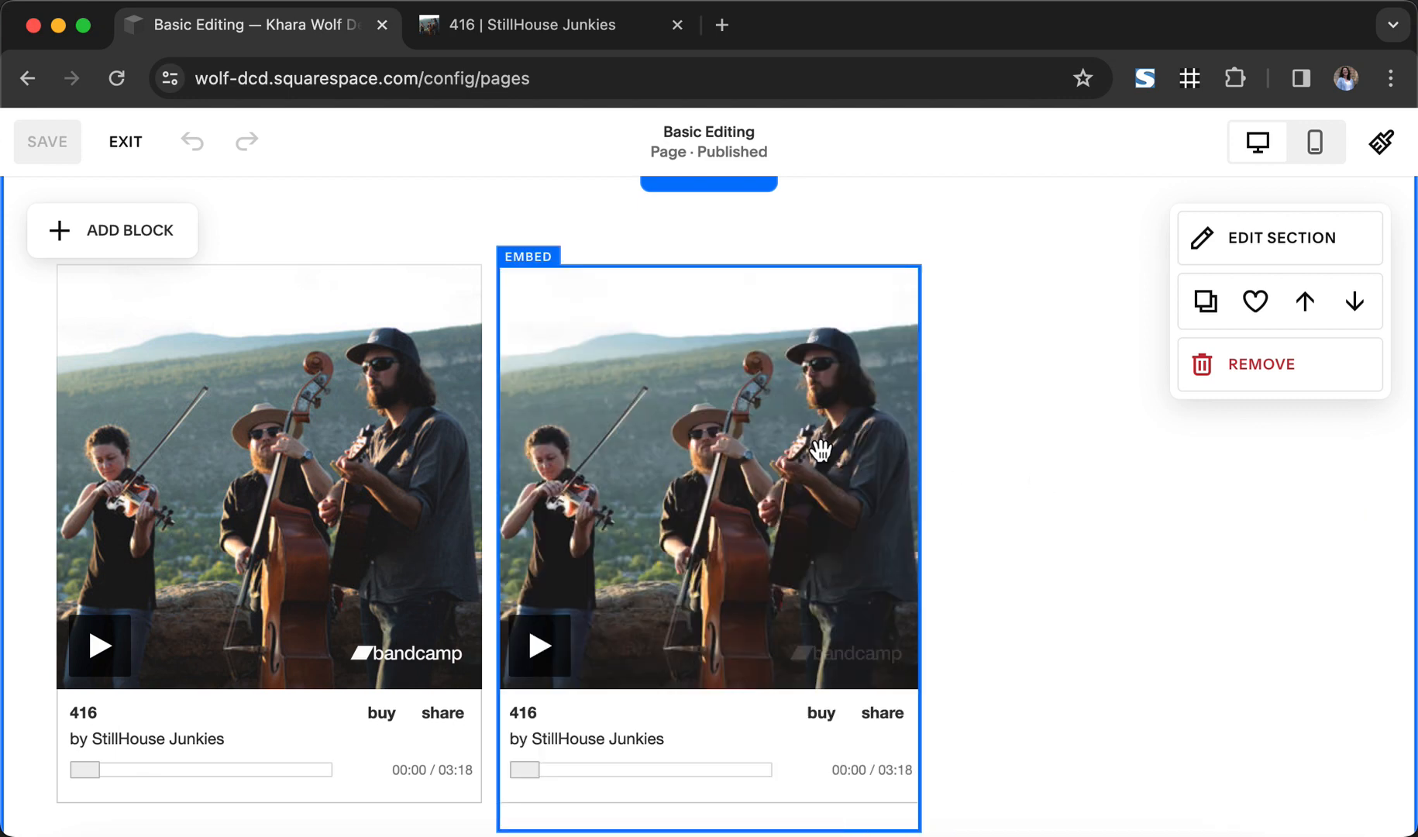
Select the embed block and open its Content settings with the edit pencil.
{"action": "left_click", "coordinate": [1203, 302]}
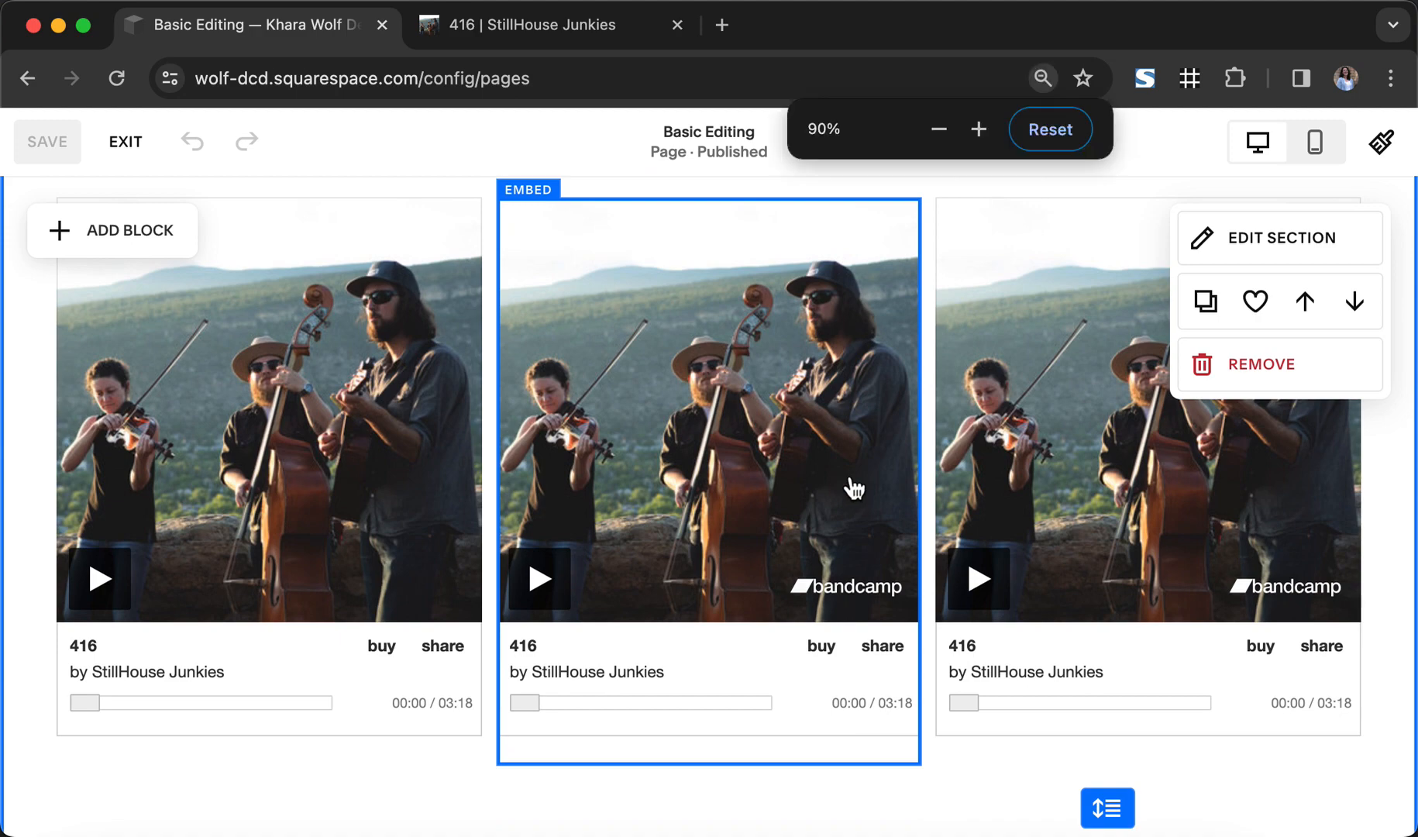
{"action": "left_click", "coordinate": [938, 129]}
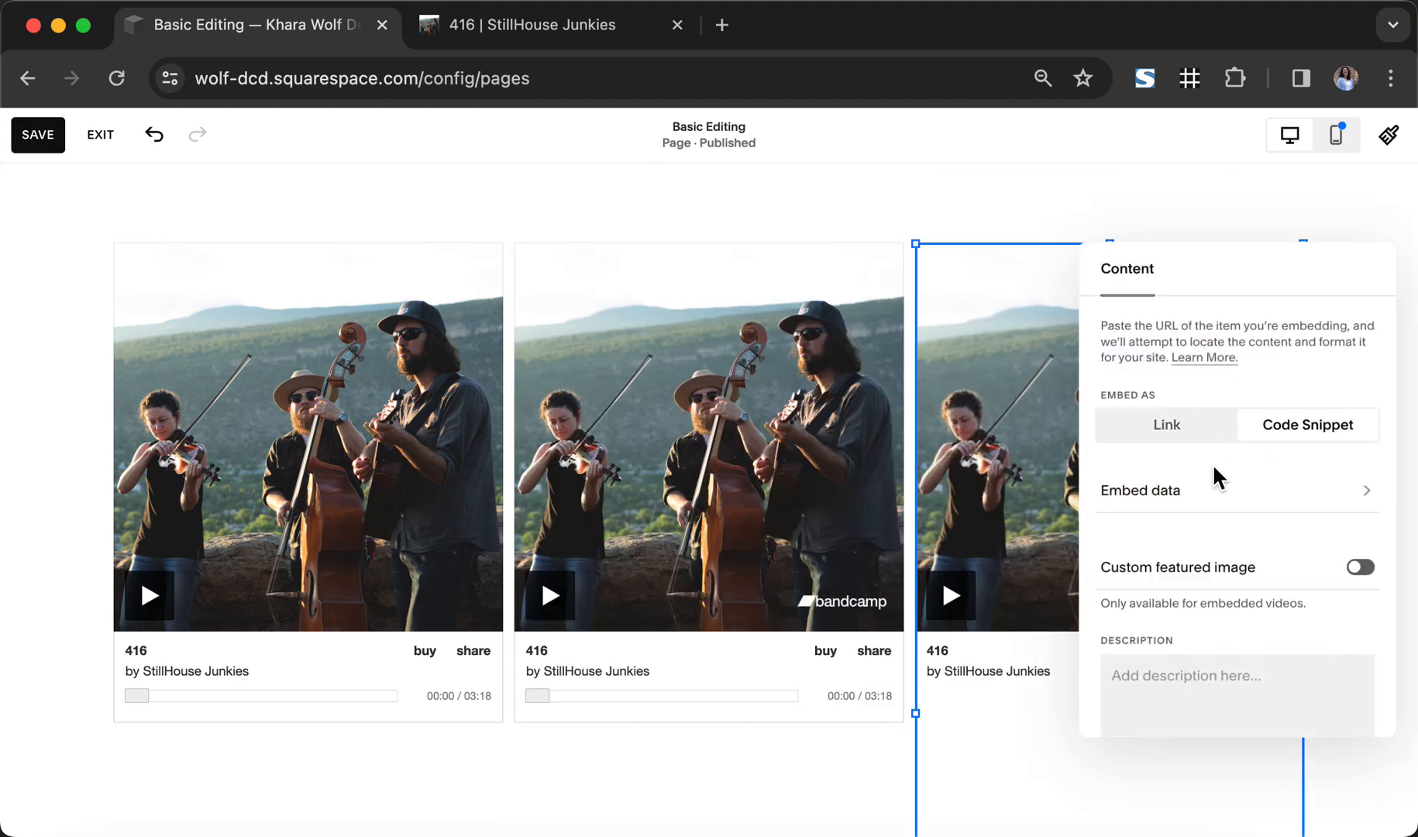
Inspect the third embed's iframe code for 100% width, then save the page.
{"action": "left_click", "coordinate": [1142, 490]}
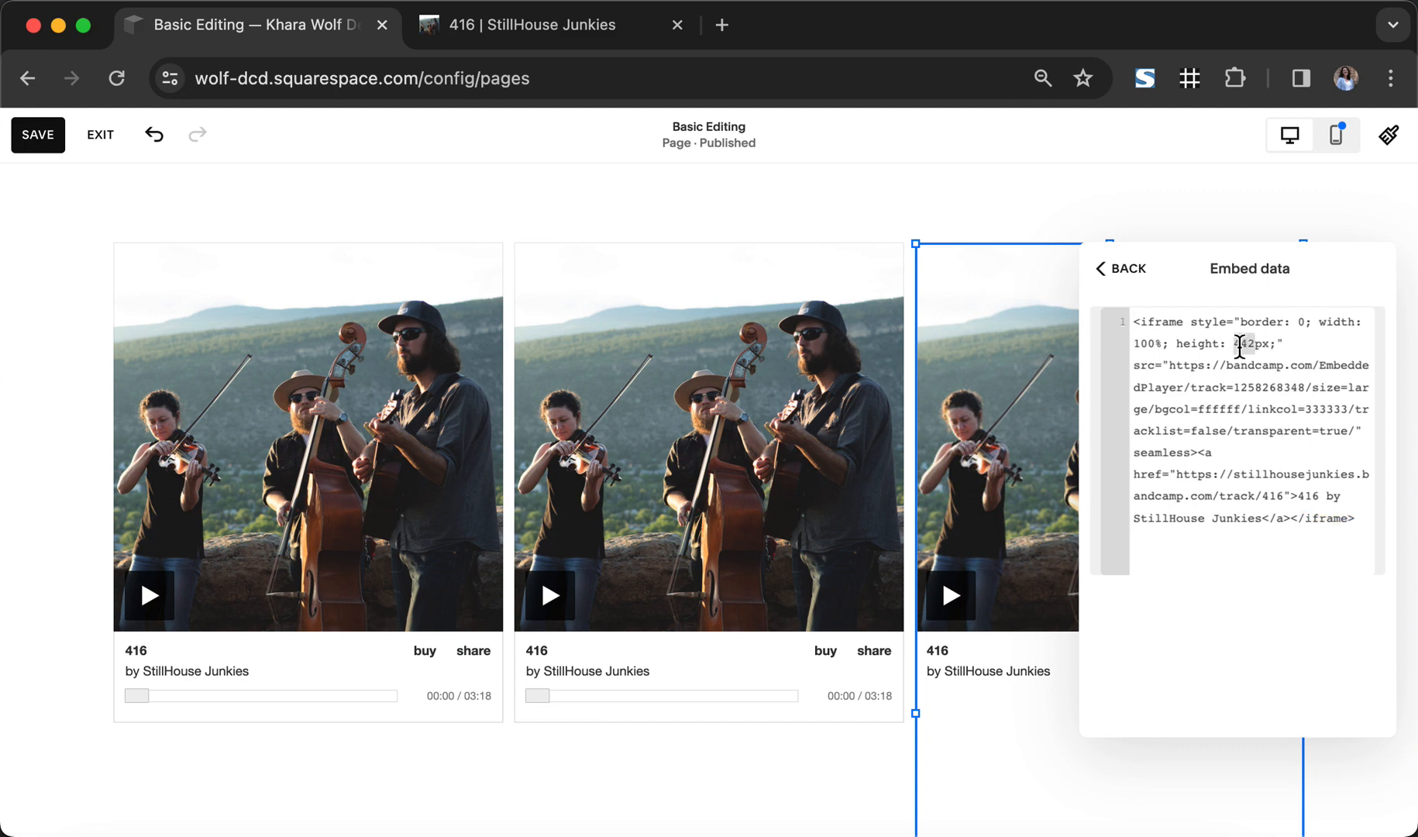
{"action": "left_click_drag", "start_coordinate": [914, 703], "coordinate": [914, 746]}
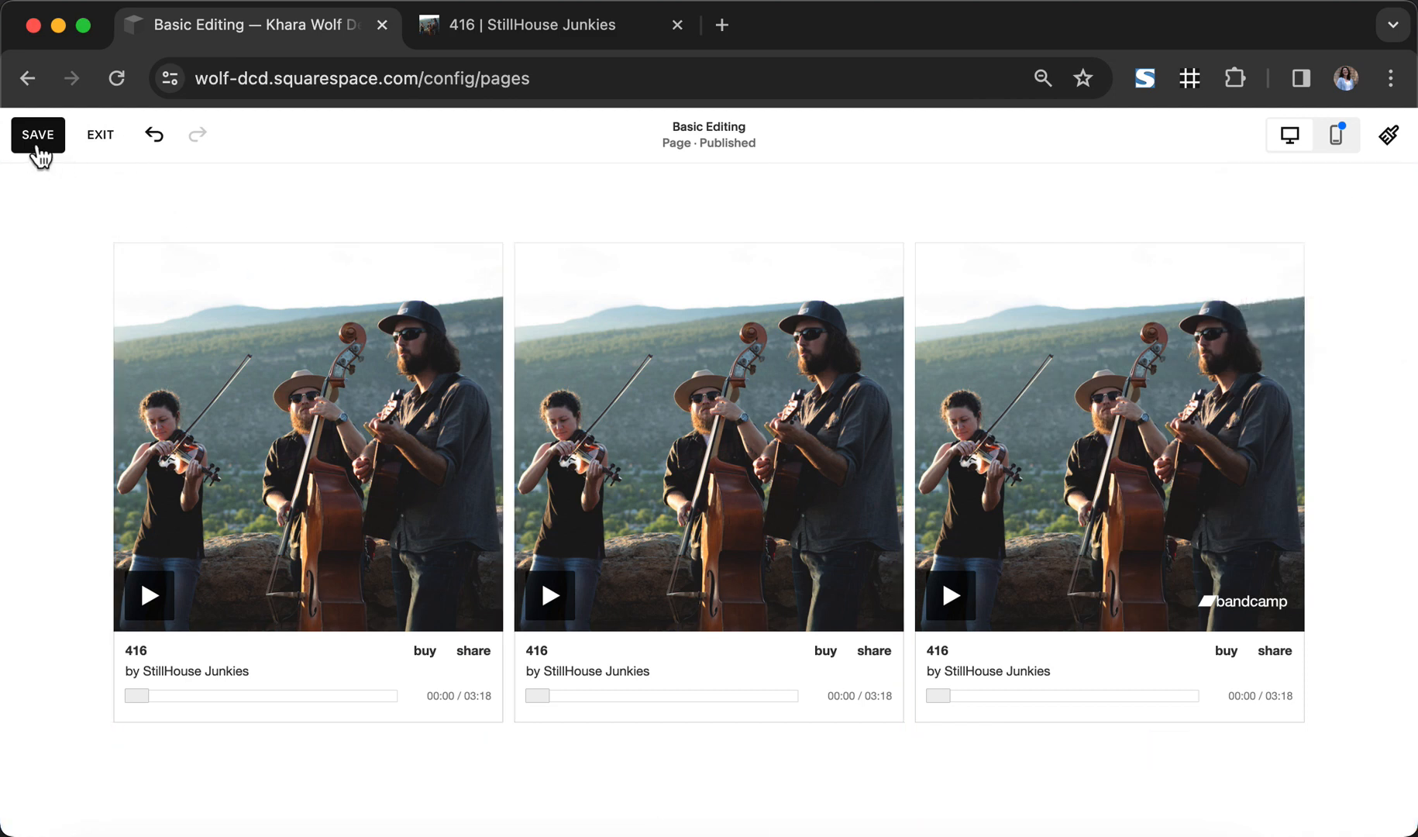
{"action": "left_click", "coordinate": [37, 134]}
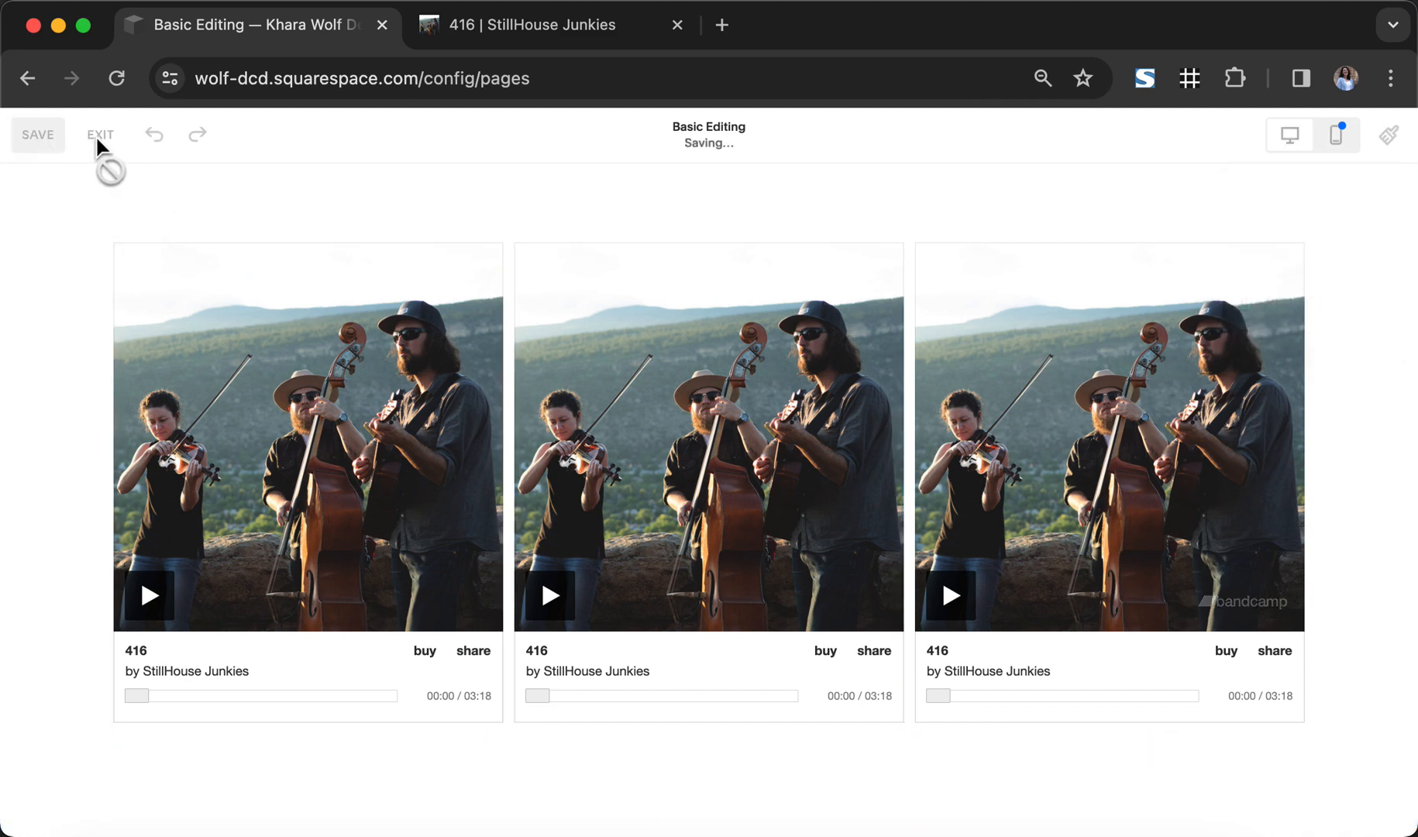
{"action": "mouse_move", "coordinate": [91, 153]}
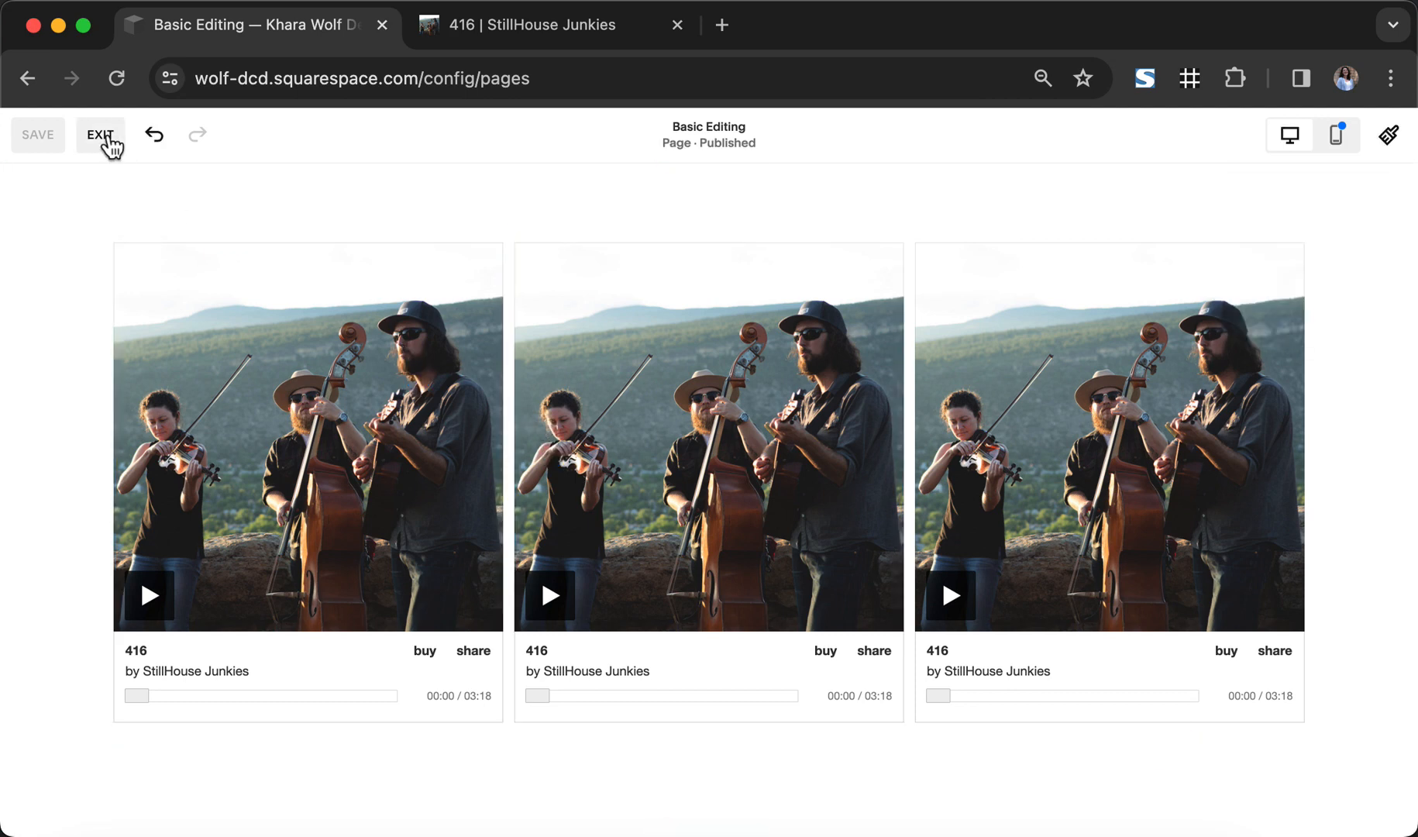
Exit the editor and preview the Basic Editing page, scrolling to the three Bandcamp players in a row.
{"action": "left_click", "coordinate": [101, 134]}
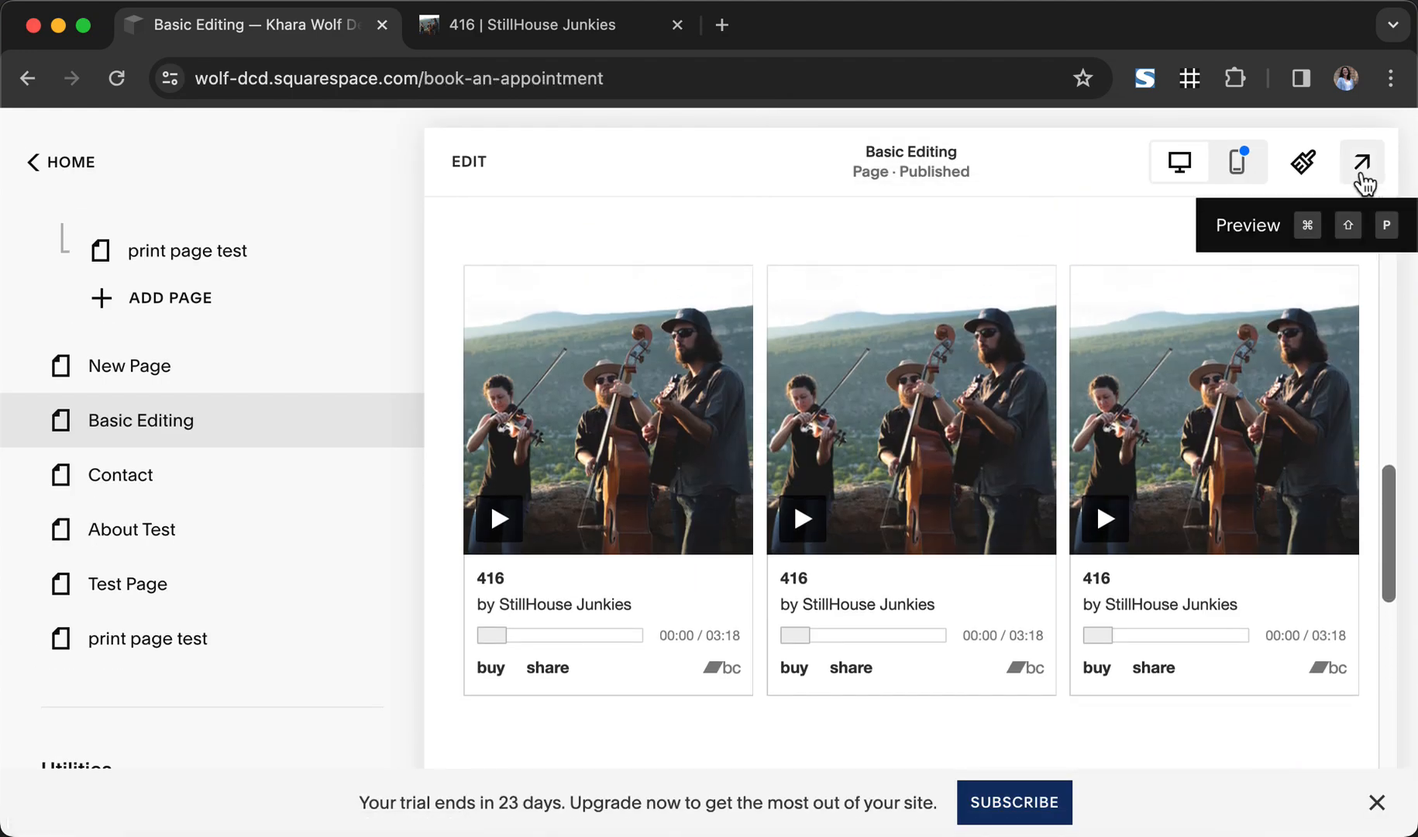
{"action": "left_click", "coordinate": [1361, 162]}
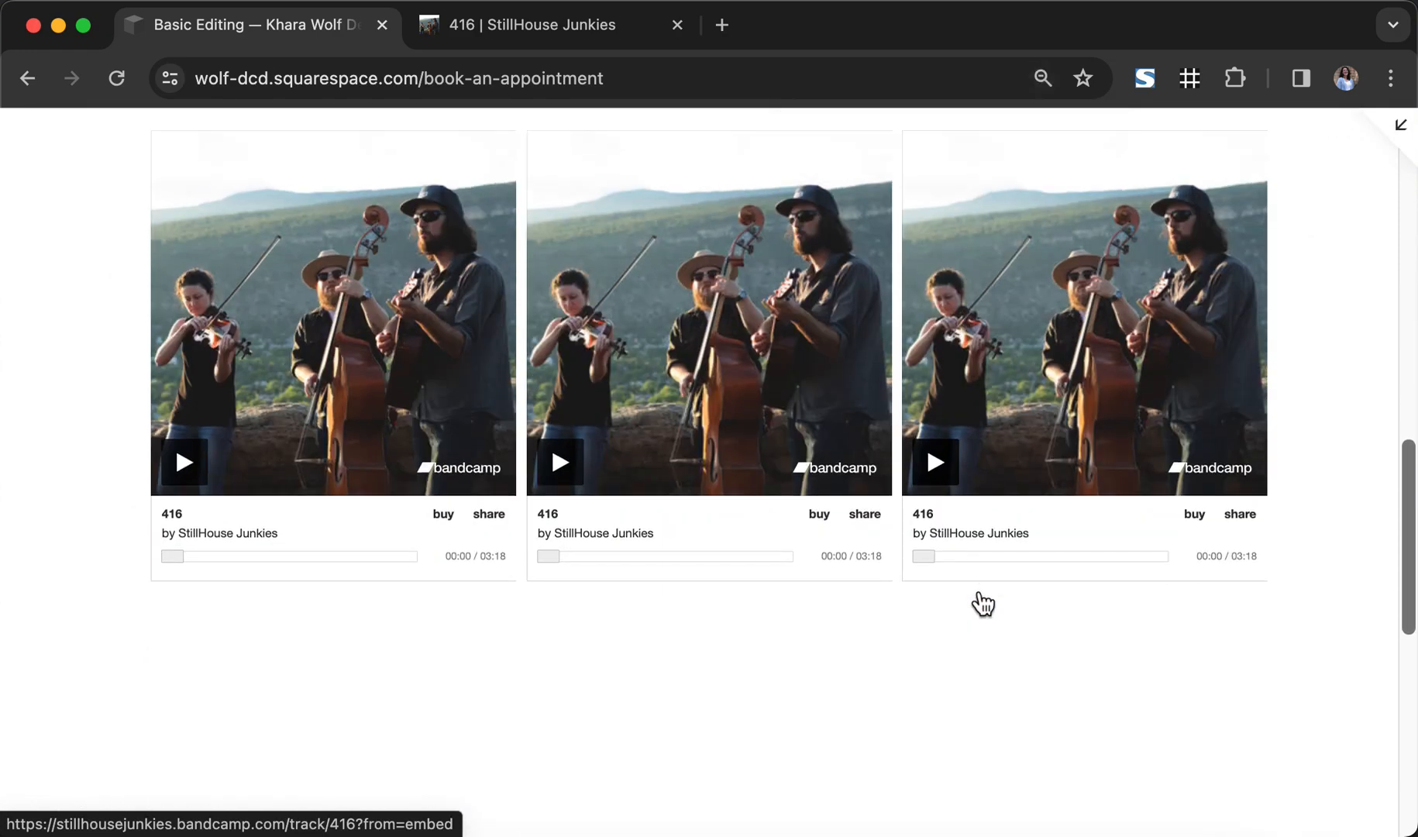
{"action": "scroll", "scroll_direction": "down", "scroll_amount": 3}
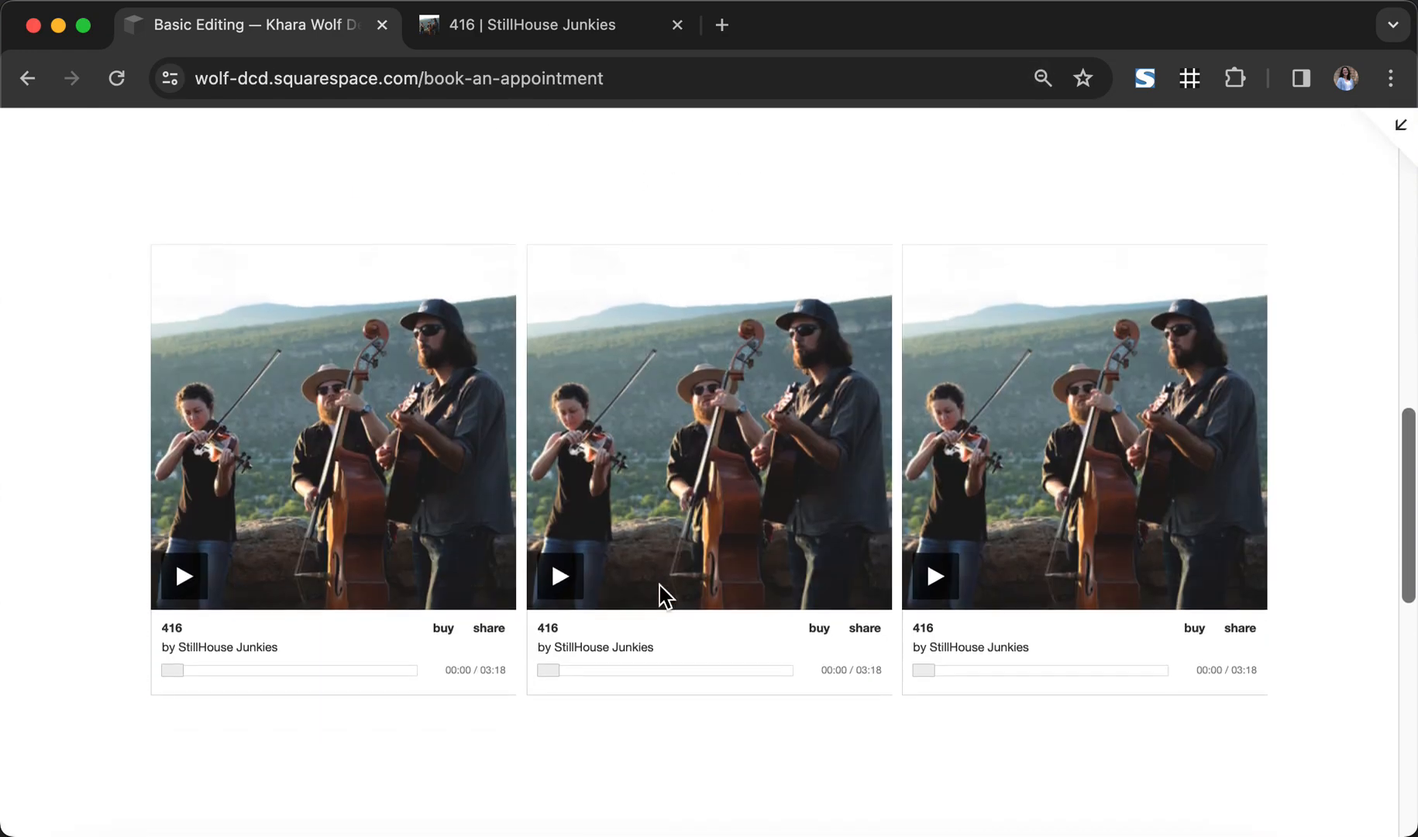
{"action": "left_click", "coordinate": [1041, 78]}
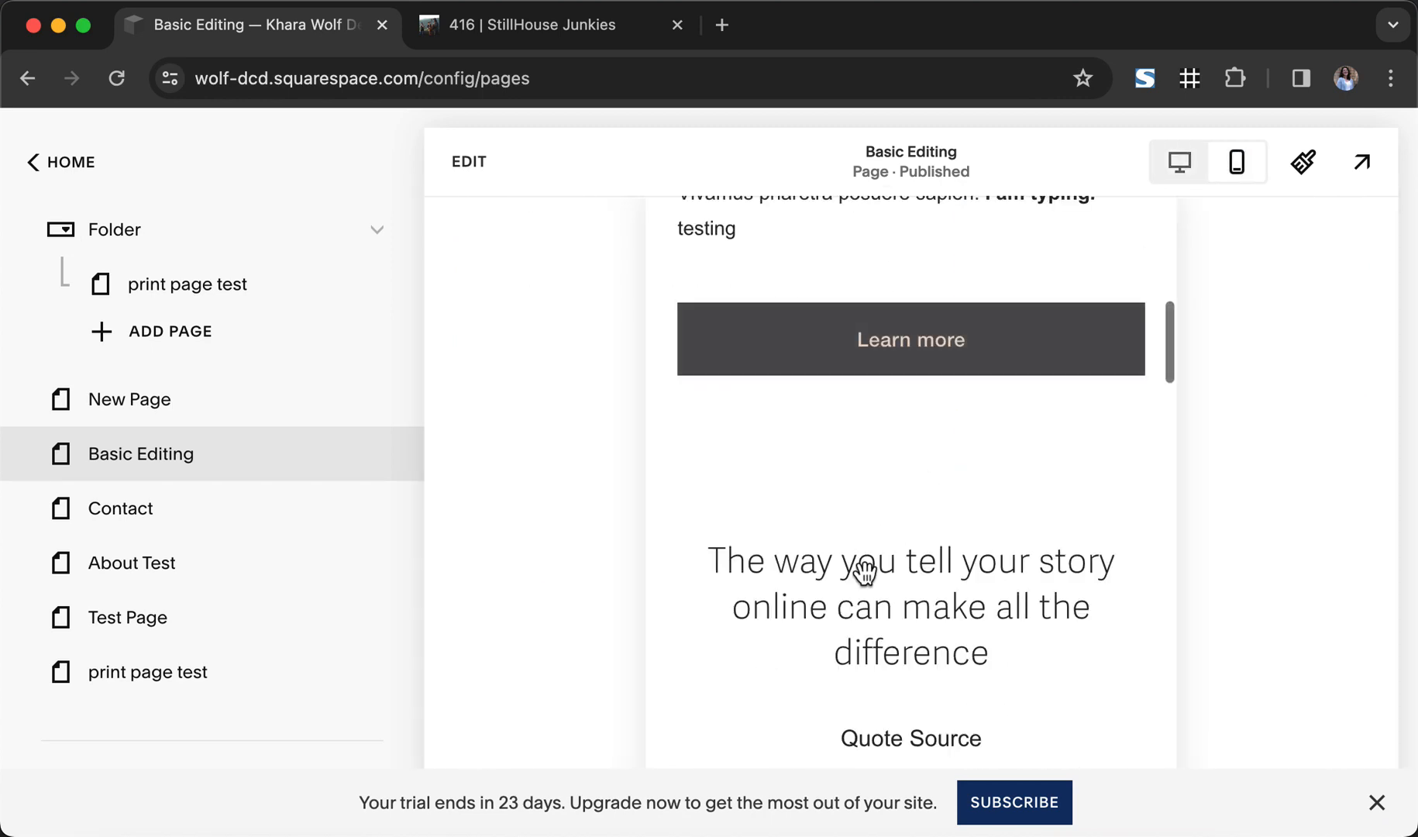
Scroll the mobile layout down to the full-width Bandcamp '416' player stacked above another.
{"action": "scroll", "scroll_direction": "down", "scroll_amount": 3}
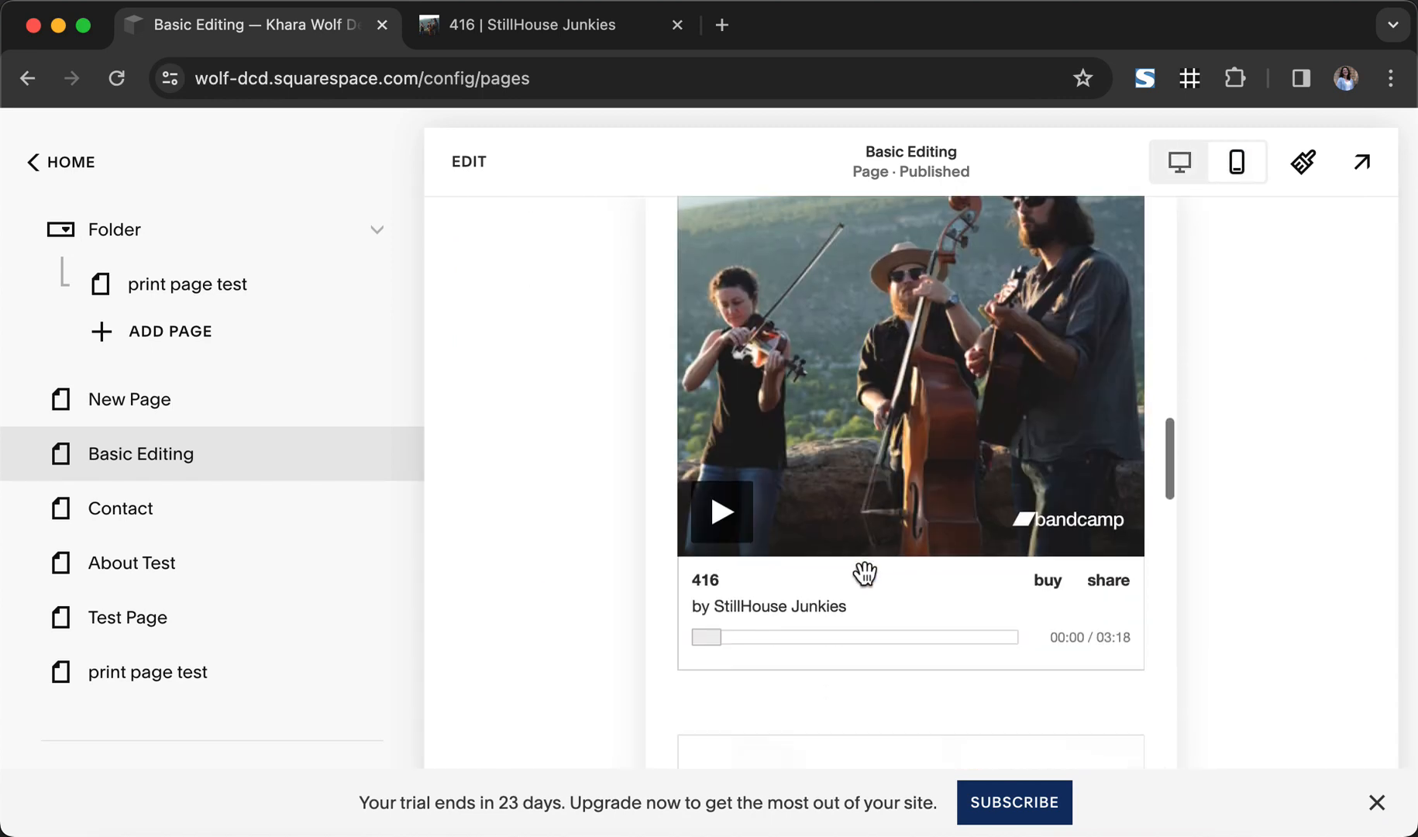